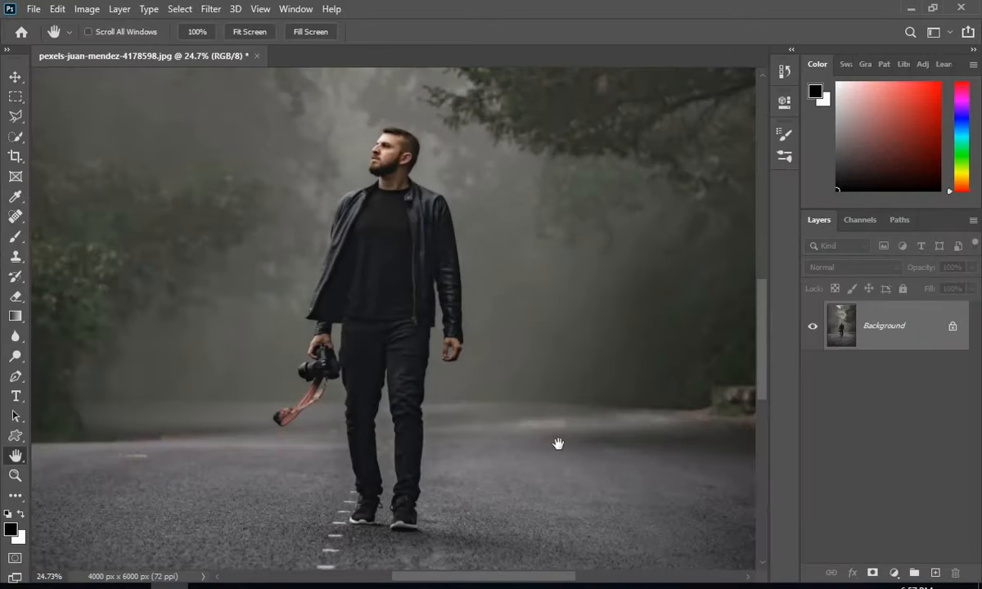
Add an empty Layer 1 above the foggy road photo and select the Brush tool
{"action": "left_click", "coordinate": [937, 573]}
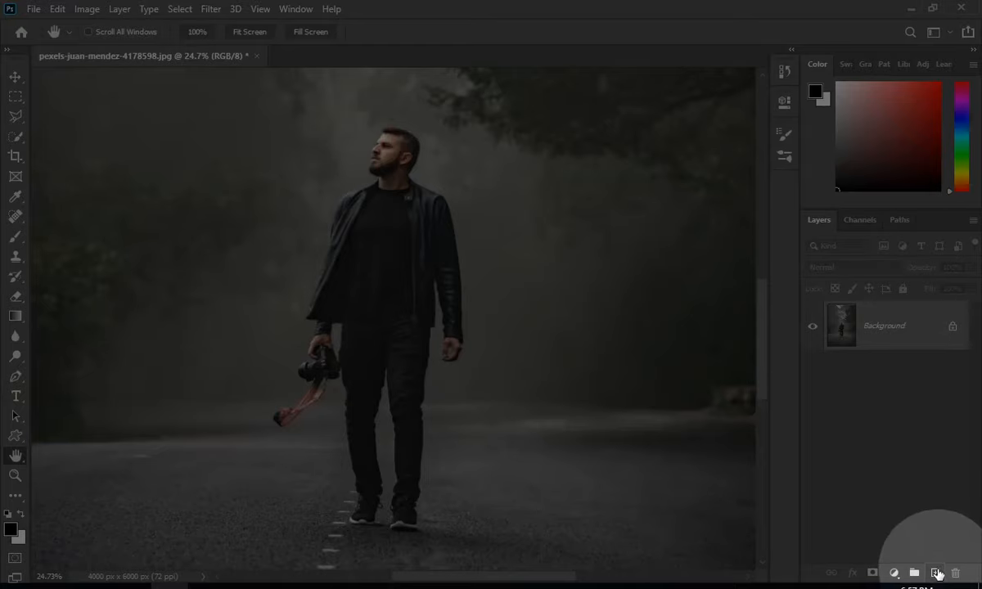
{"action": "left_click", "coordinate": [938, 572]}
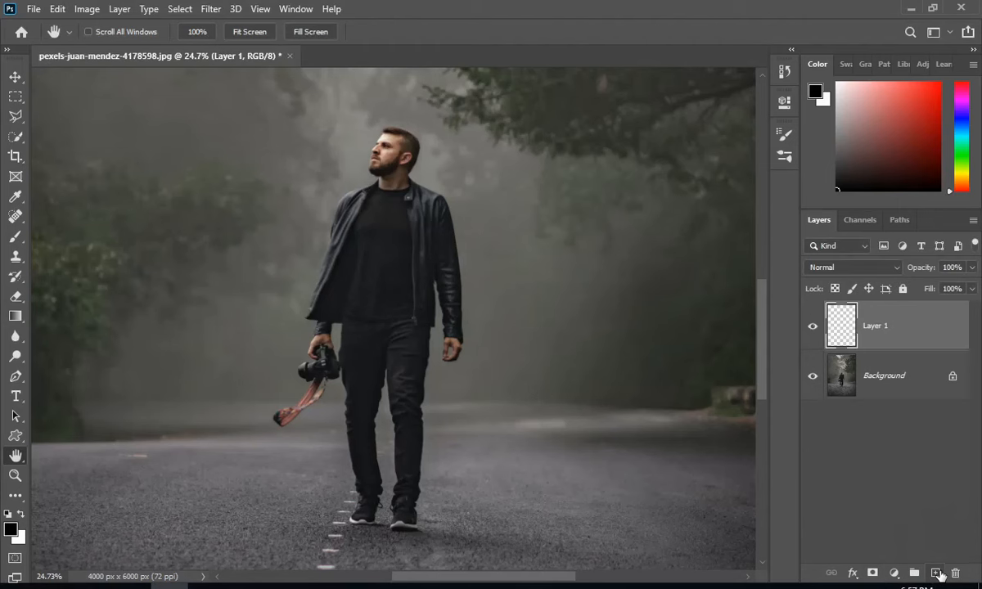
{"action": "mouse_move", "coordinate": [816, 548]}
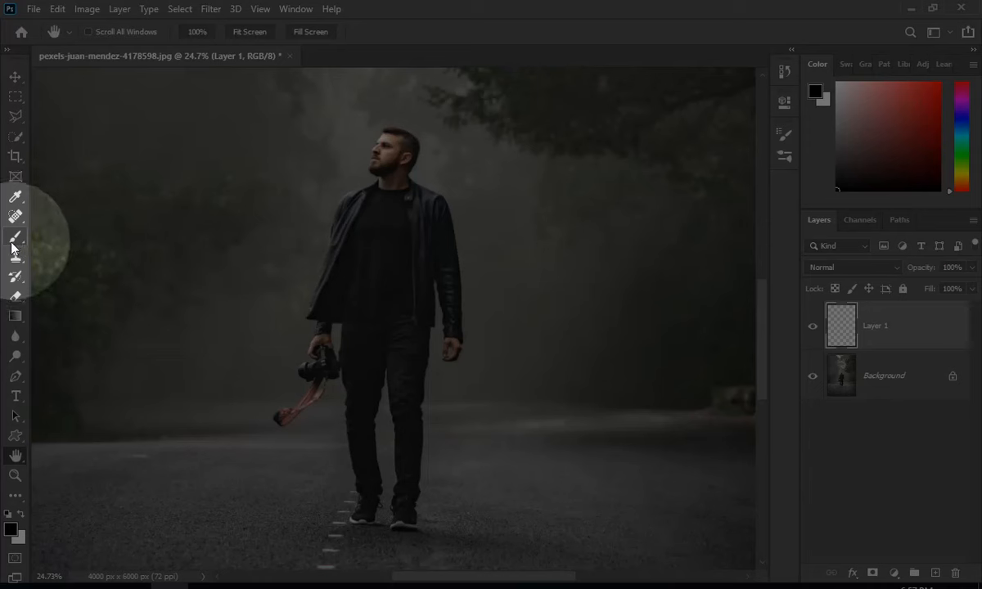
{"action": "left_click", "coordinate": [15, 237]}
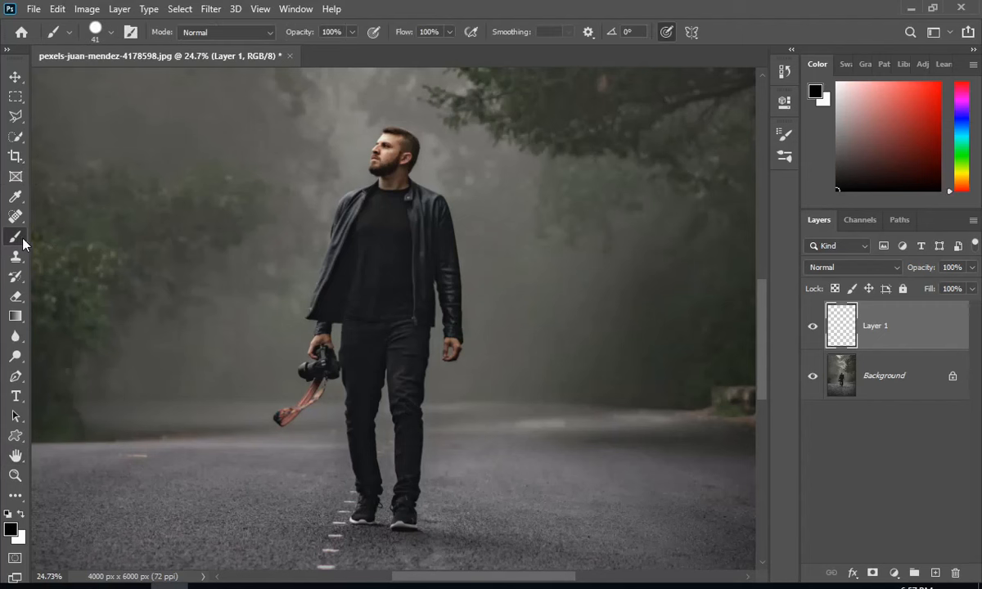
{"action": "left_click_drag", "start_coordinate": [266, 217], "coordinate": [258, 286]}
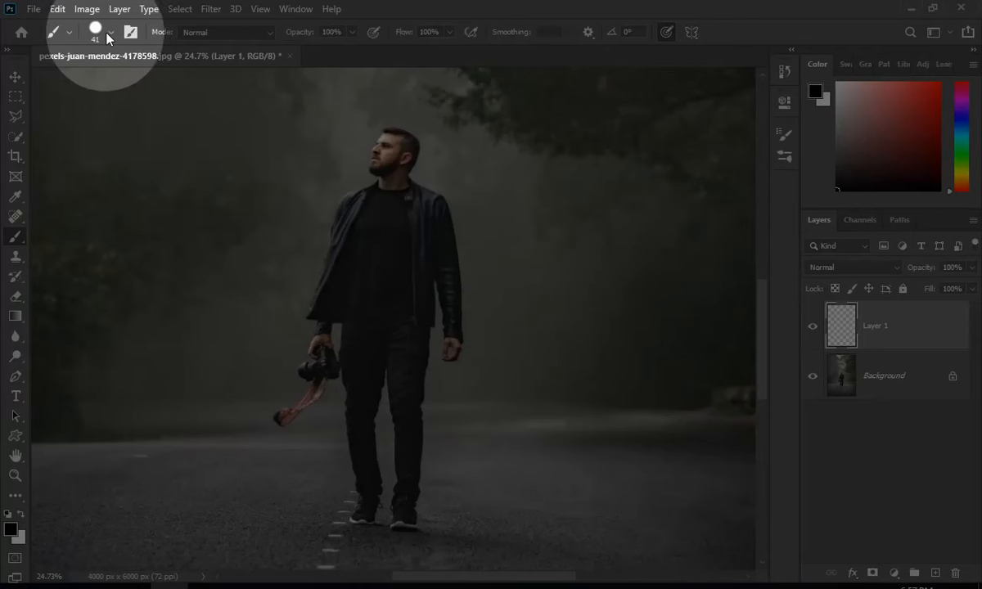
{"action": "left_click", "coordinate": [110, 32]}
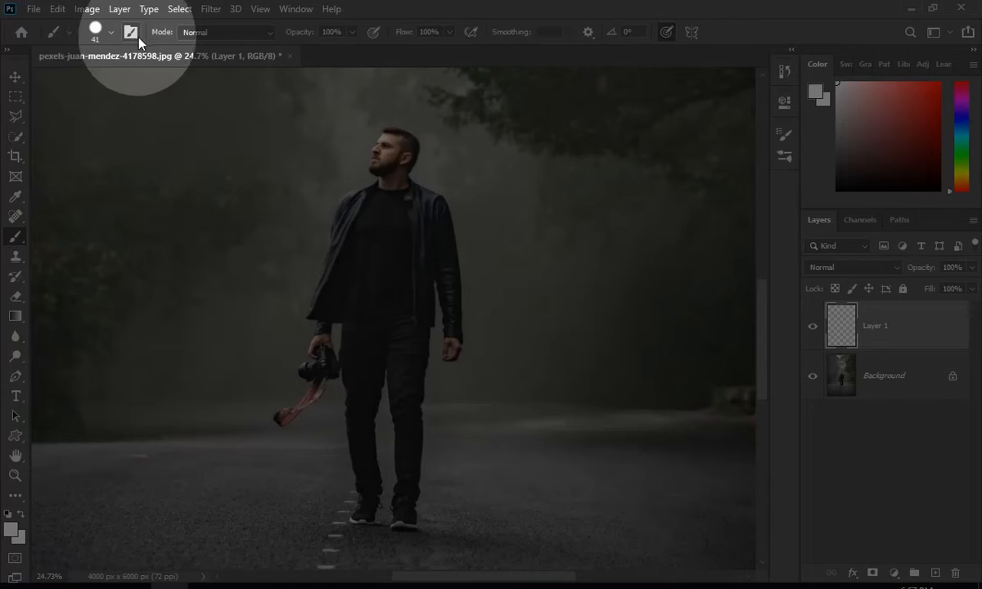
In Brush Settings, set Shape Dynamics size control to Pen Pressure and enable Transfer
{"action": "left_click", "coordinate": [130, 32]}
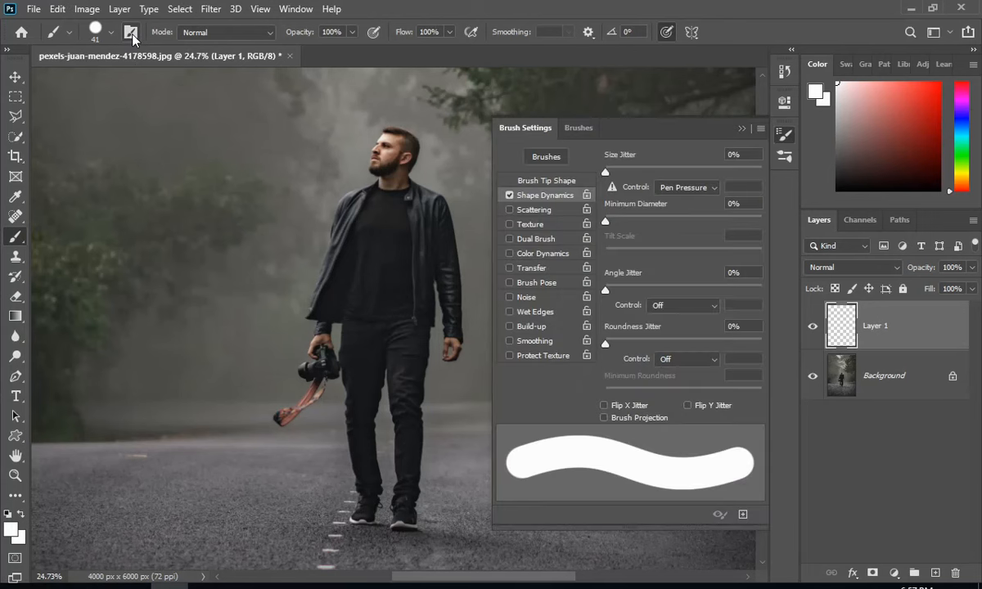
{"action": "mouse_move", "coordinate": [131, 32]}
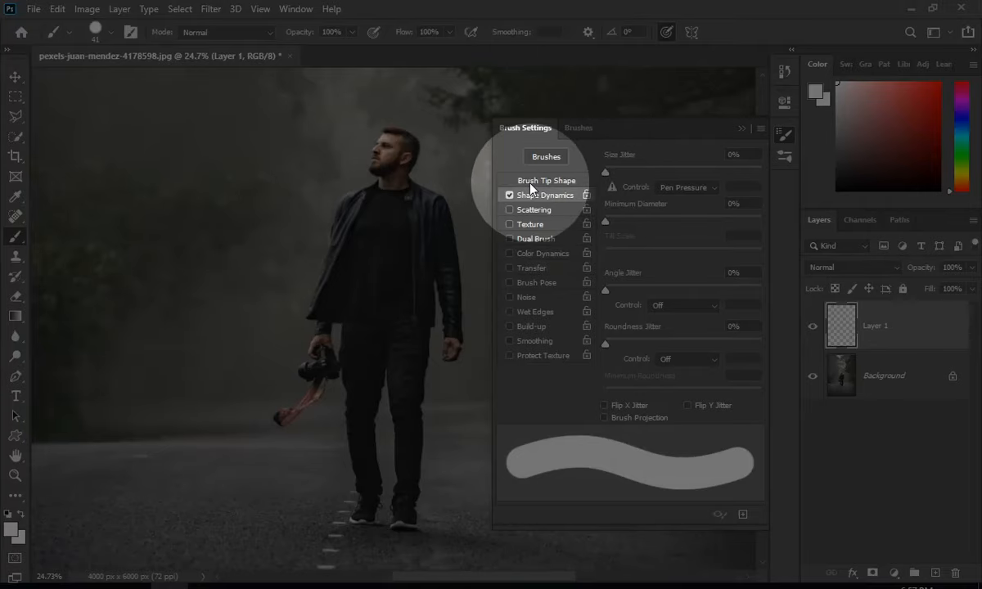
{"action": "left_click", "coordinate": [546, 180]}
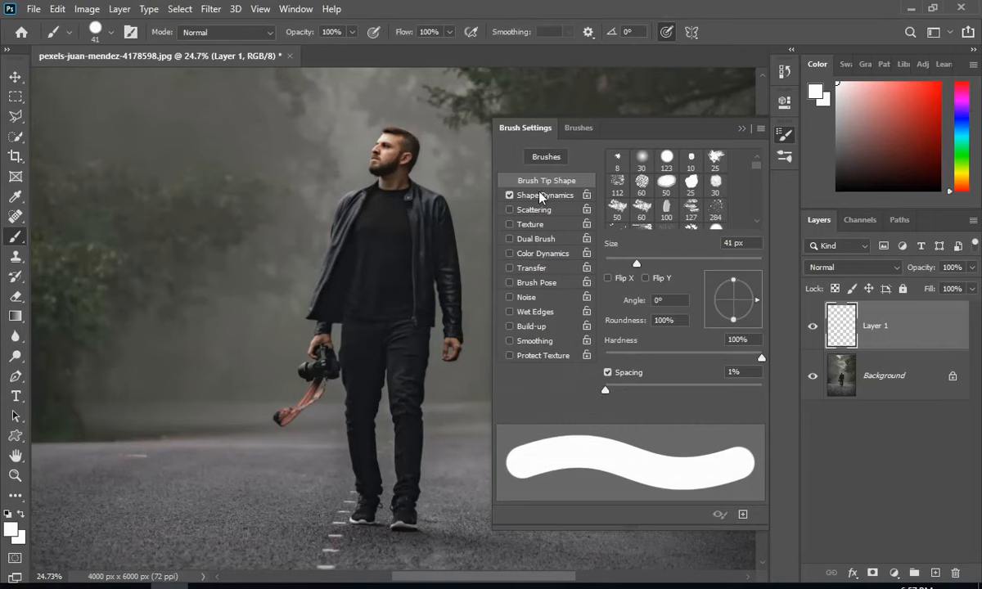
{"action": "left_click", "coordinate": [544, 195]}
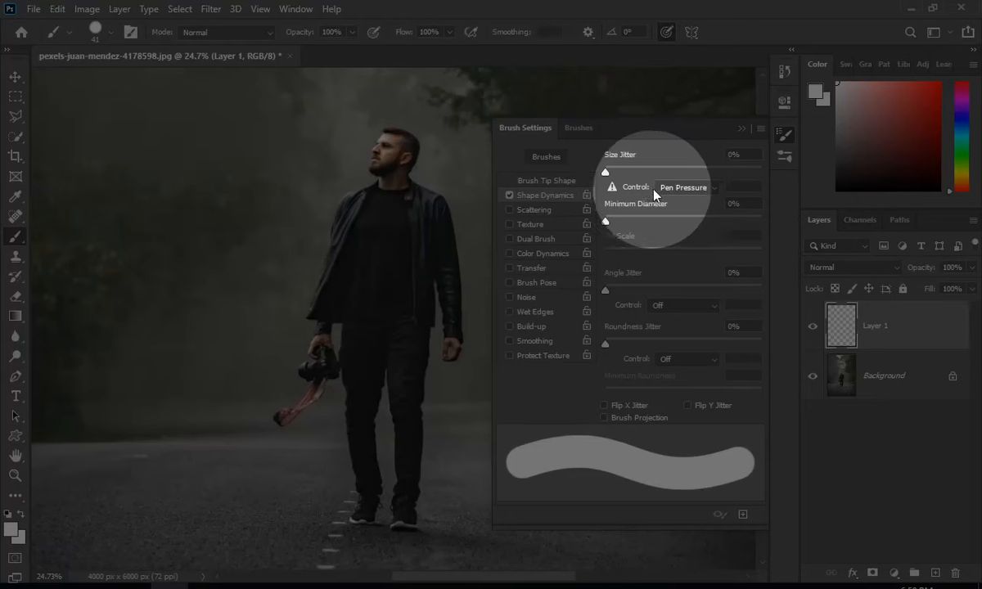
{"action": "left_click", "coordinate": [687, 187]}
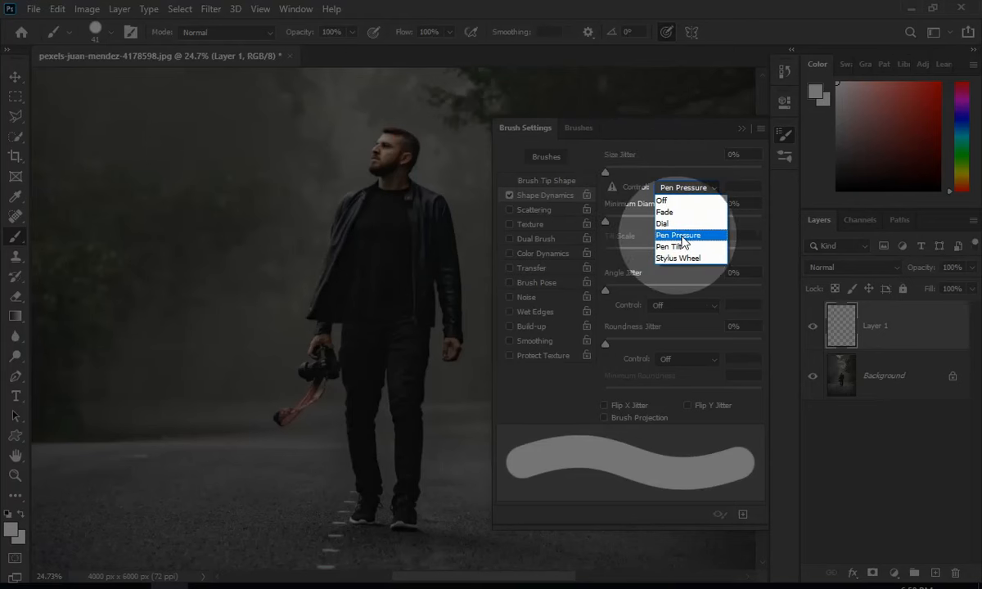
{"action": "left_click", "coordinate": [677, 235]}
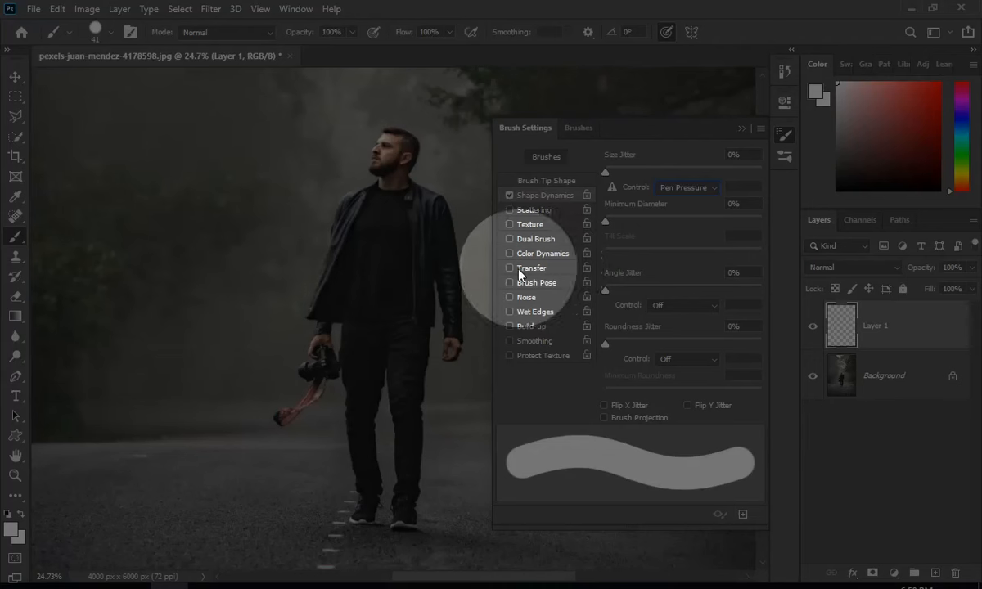
{"action": "left_click", "coordinate": [509, 268]}
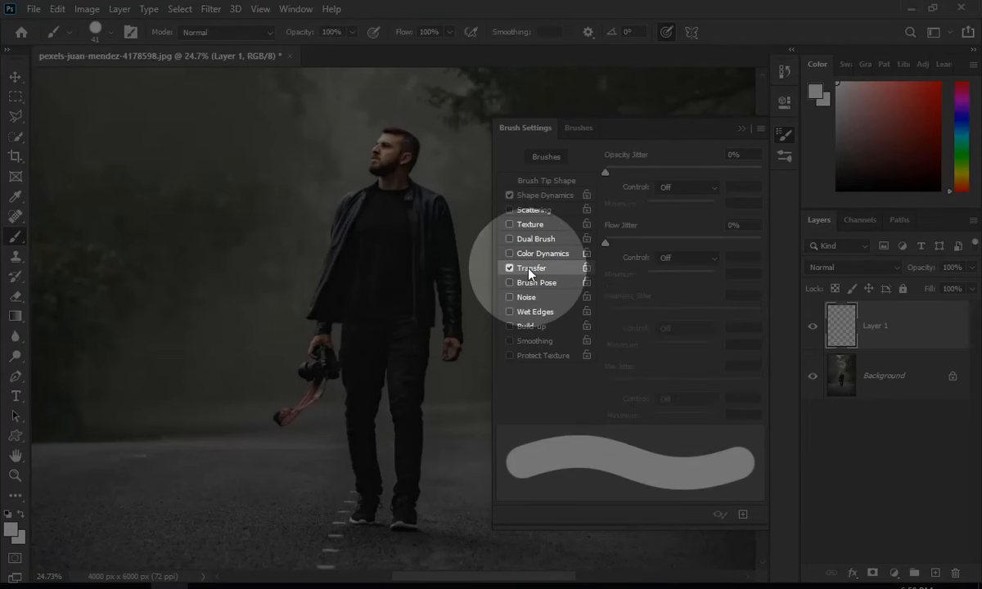
{"action": "left_click", "coordinate": [687, 186]}
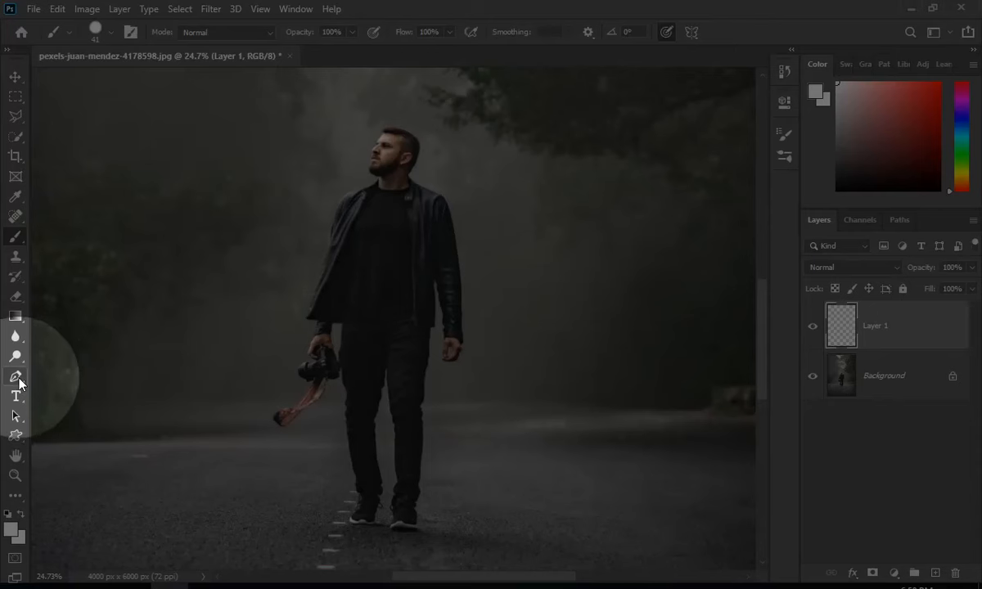
Draw a spiral pen path from the man's head, curving around his legs
{"action": "left_click", "coordinate": [15, 376]}
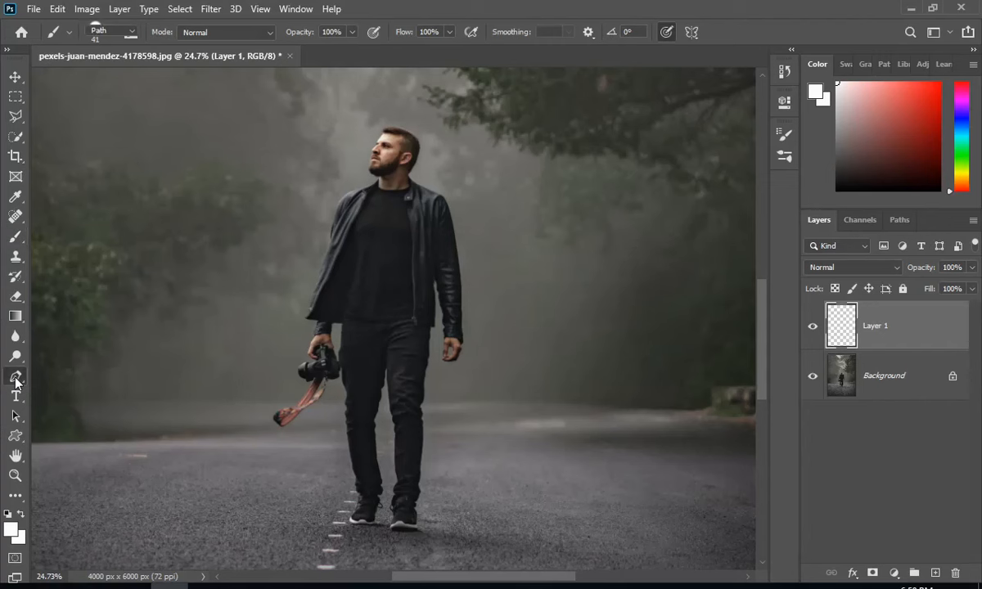
{"action": "left_click", "coordinate": [14, 376]}
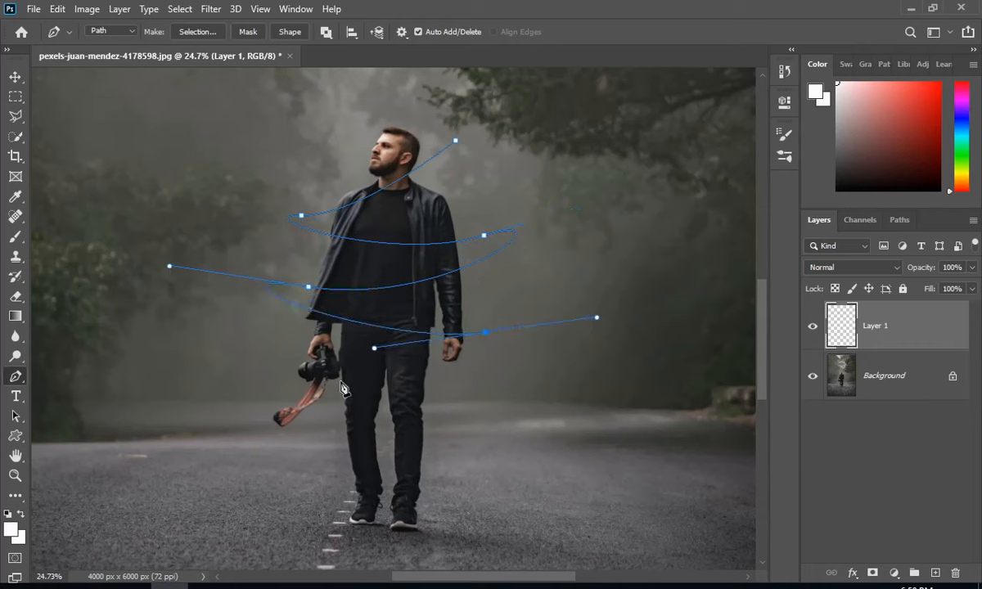
{"action": "left_click", "coordinate": [507, 401]}
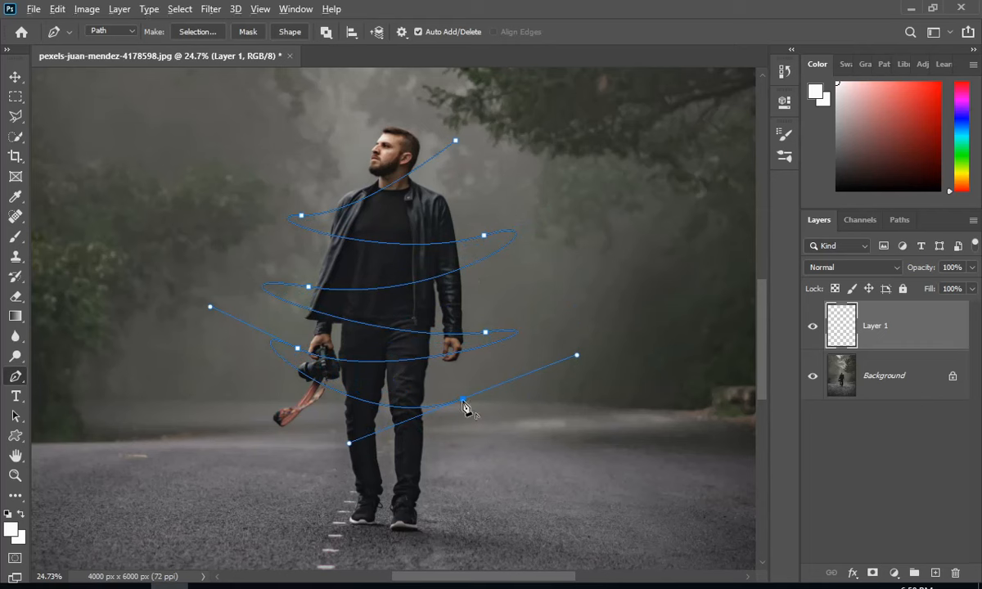
{"action": "left_click_drag", "start_coordinate": [464, 402], "coordinate": [438, 513]}
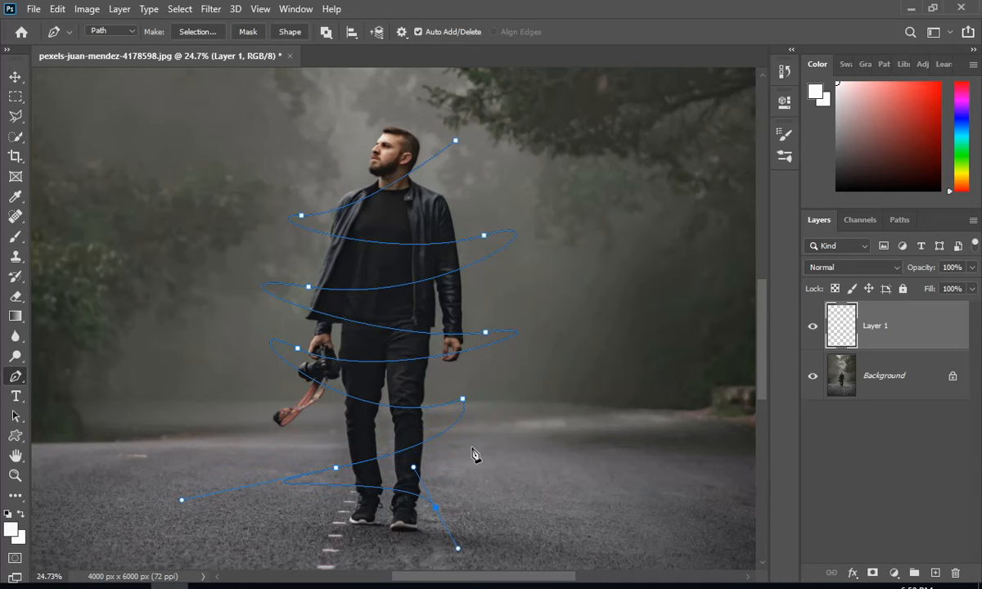
Stroke the spiral path with the Brush, simulating pressure, for tapered white streaks
{"action": "right_click", "coordinate": [475, 454]}
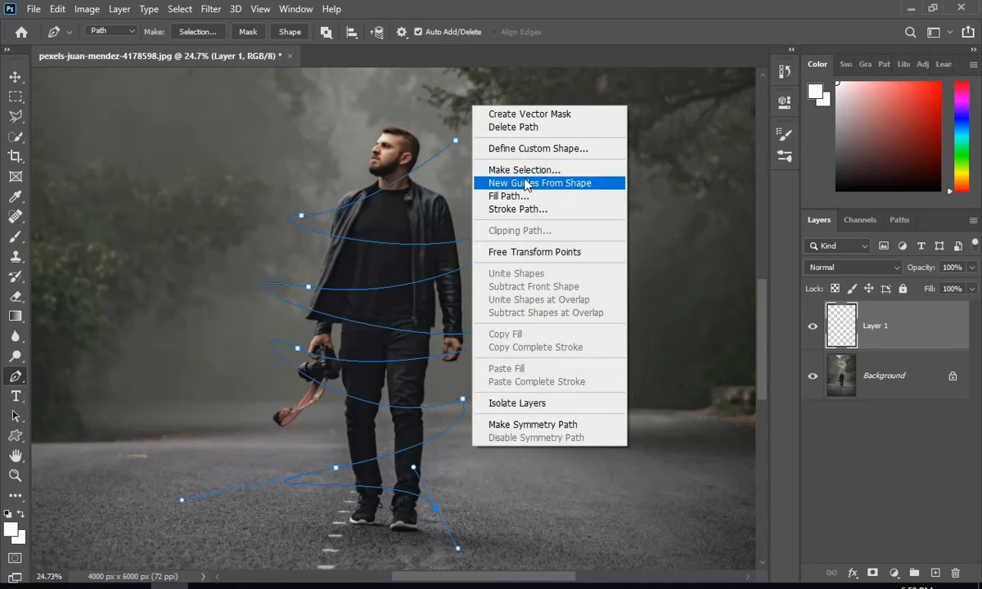
{"action": "mouse_move", "coordinate": [516, 209]}
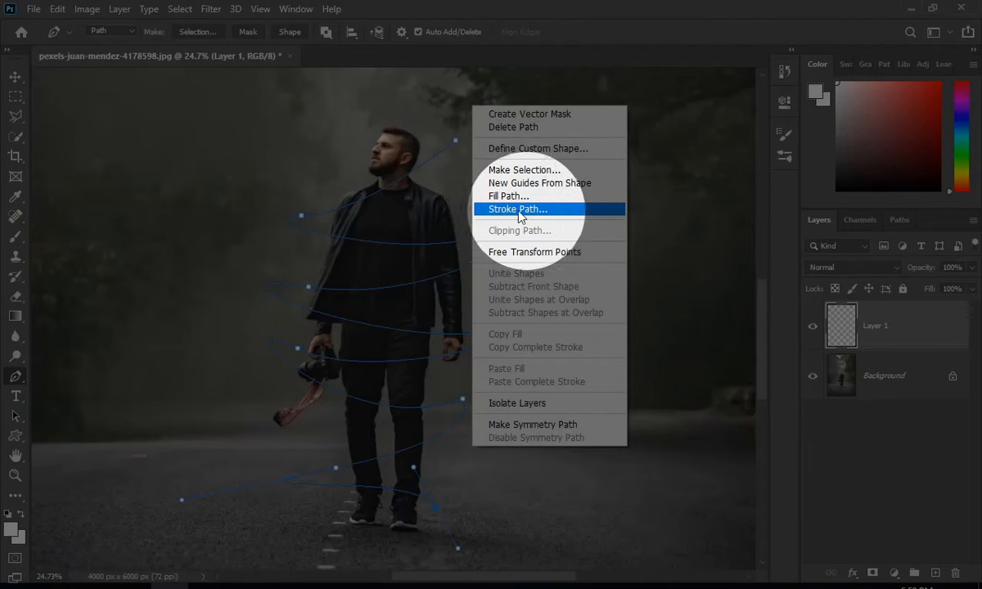
{"action": "left_click", "coordinate": [517, 209]}
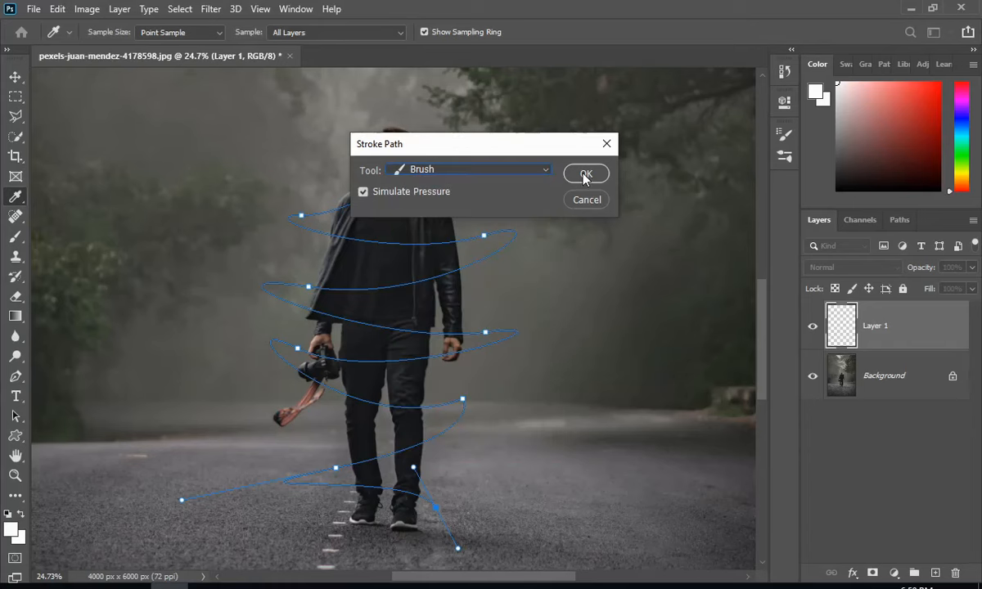
{"action": "left_click", "coordinate": [586, 174]}
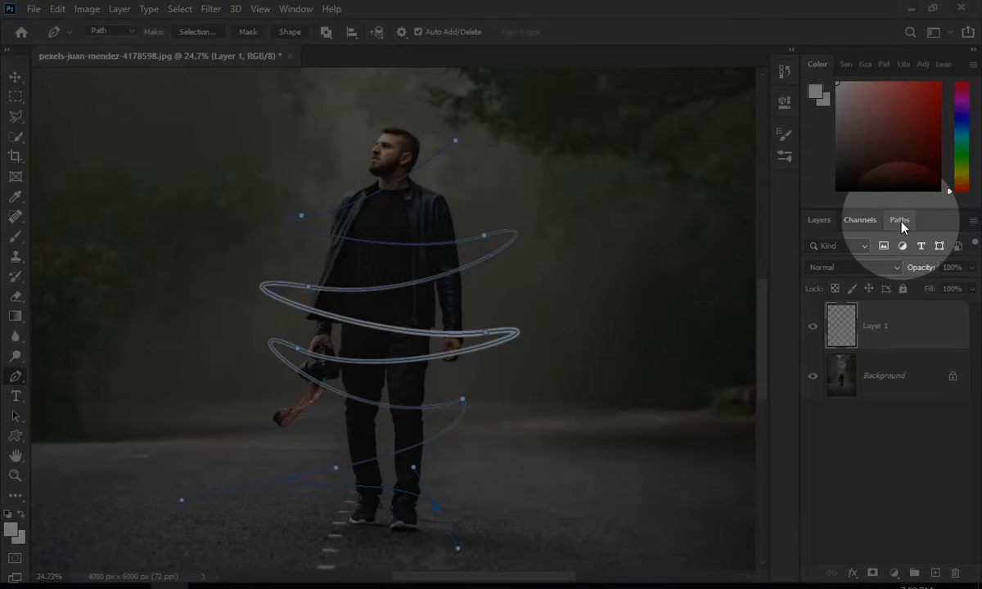
Save the work path in the Paths panel under the name 'brush'
{"action": "left_click", "coordinate": [899, 219]}
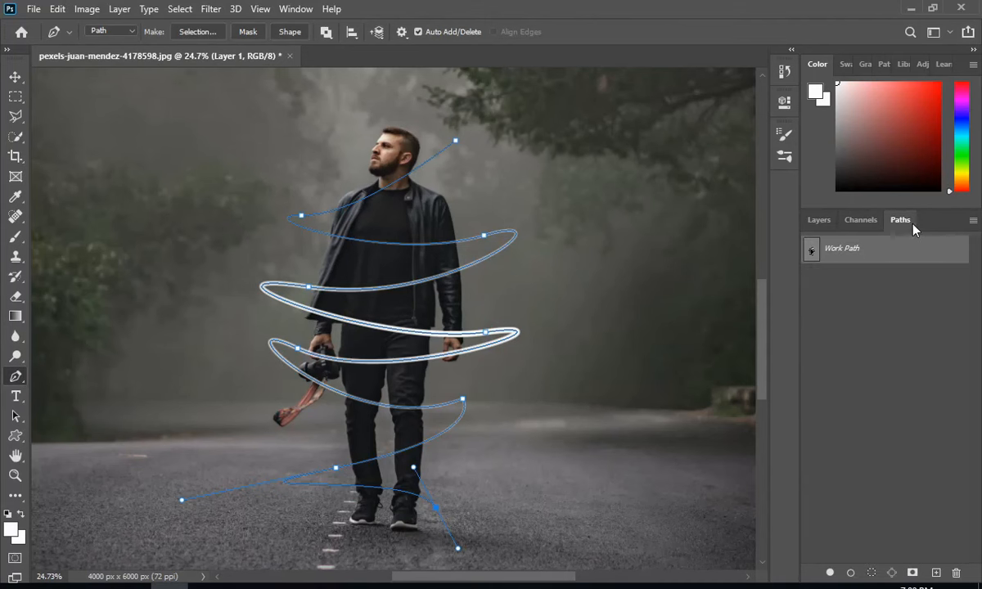
{"action": "mouse_move", "coordinate": [976, 229]}
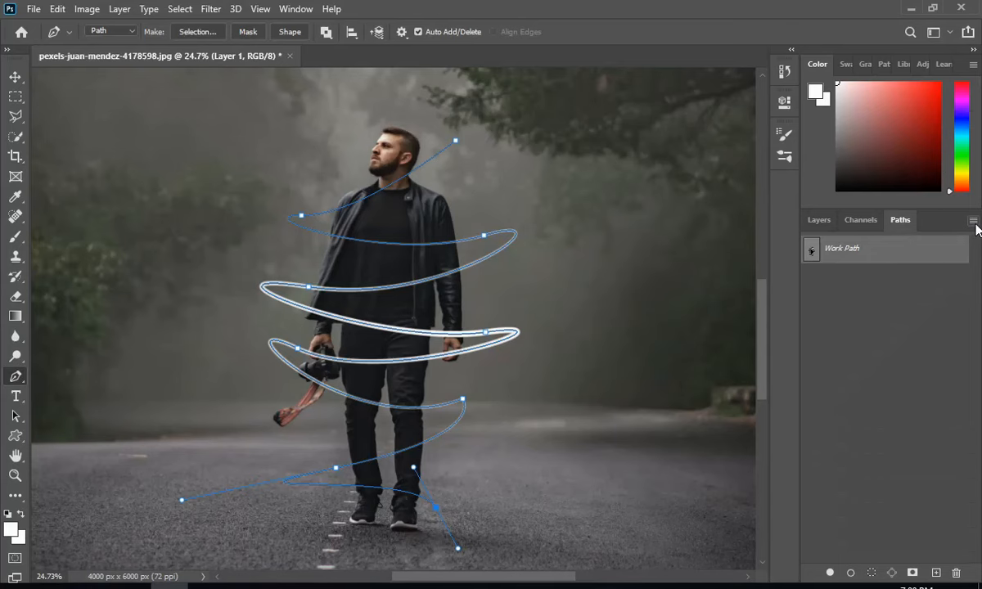
{"action": "left_click", "coordinate": [973, 222]}
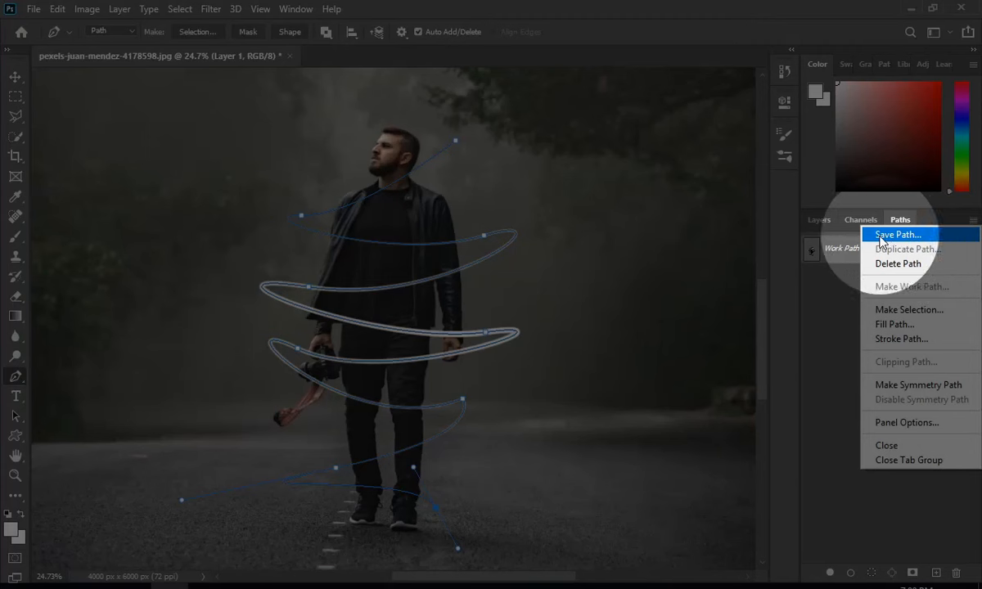
{"action": "left_click", "coordinate": [897, 235]}
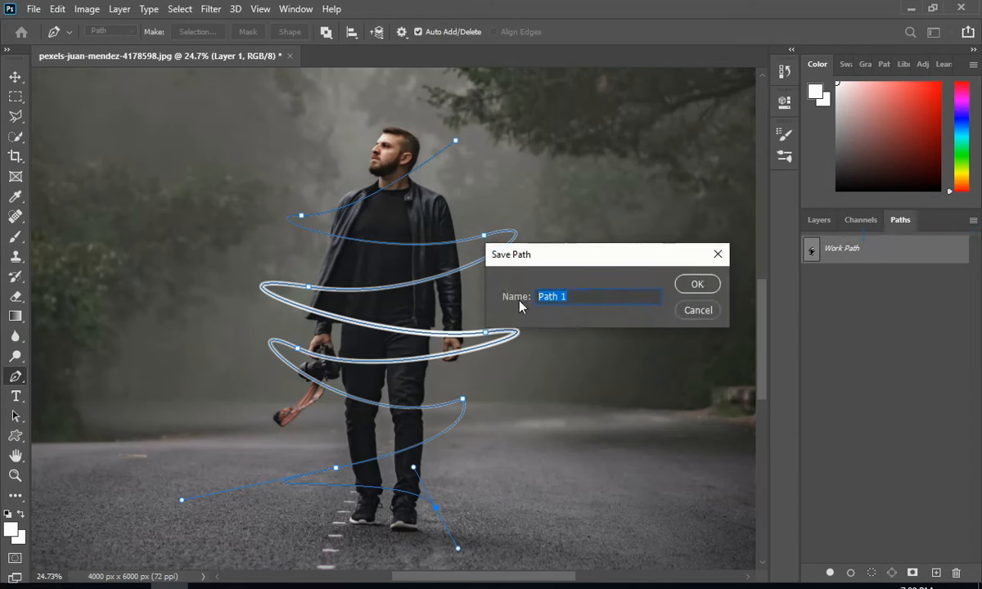
{"action": "type", "text": "brush"}
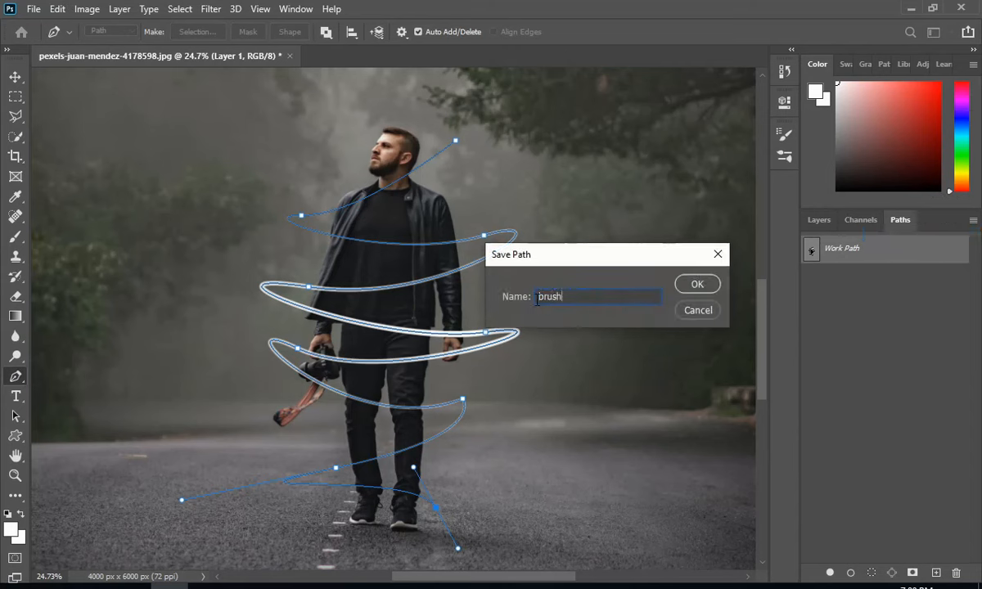
{"action": "left_click", "coordinate": [696, 284]}
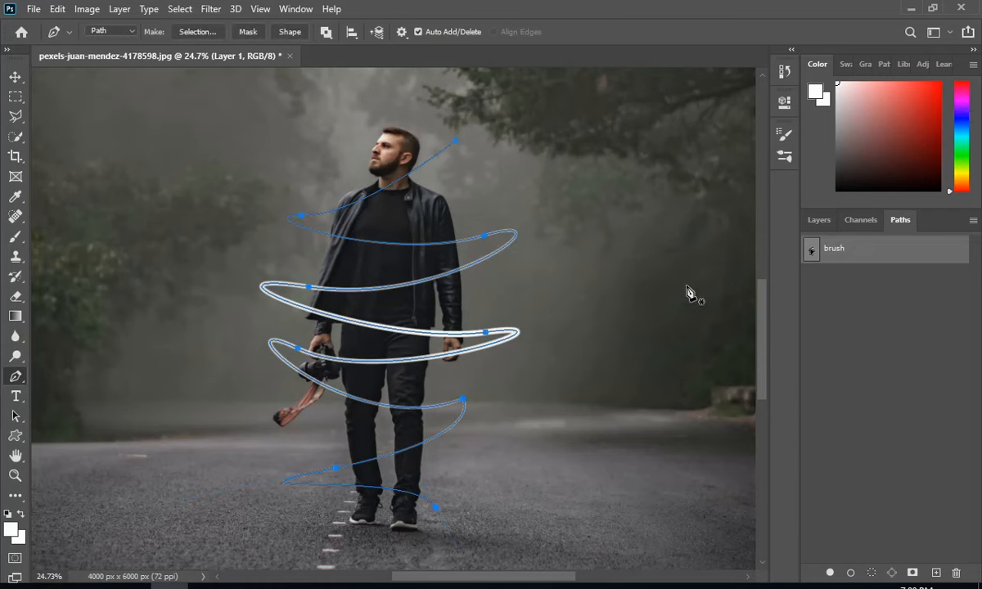
Apply the white stroke and clear the spiral path outline
{"action": "left_click", "coordinate": [818, 220]}
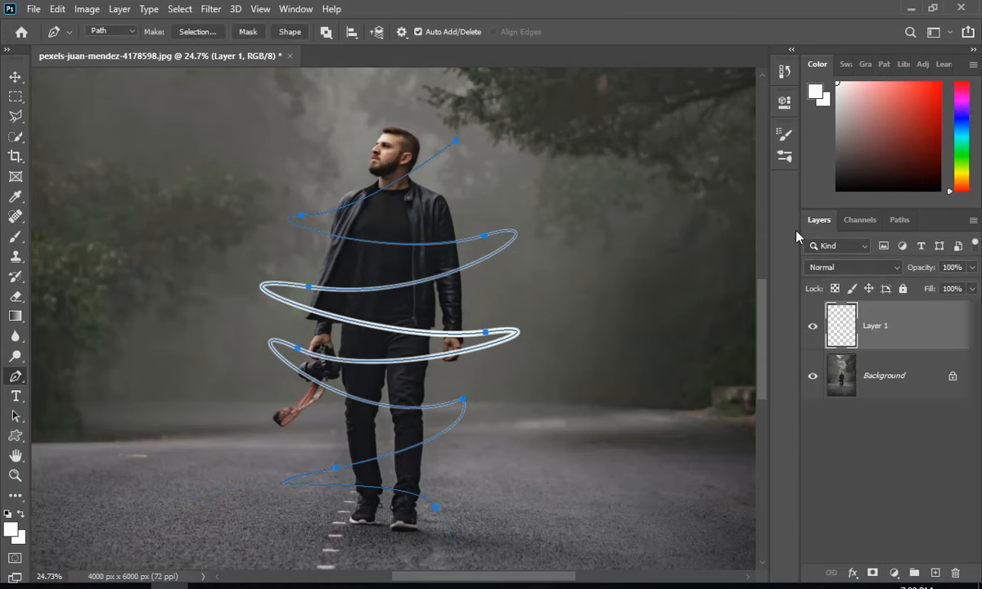
{"action": "key", "text": "Delete"}
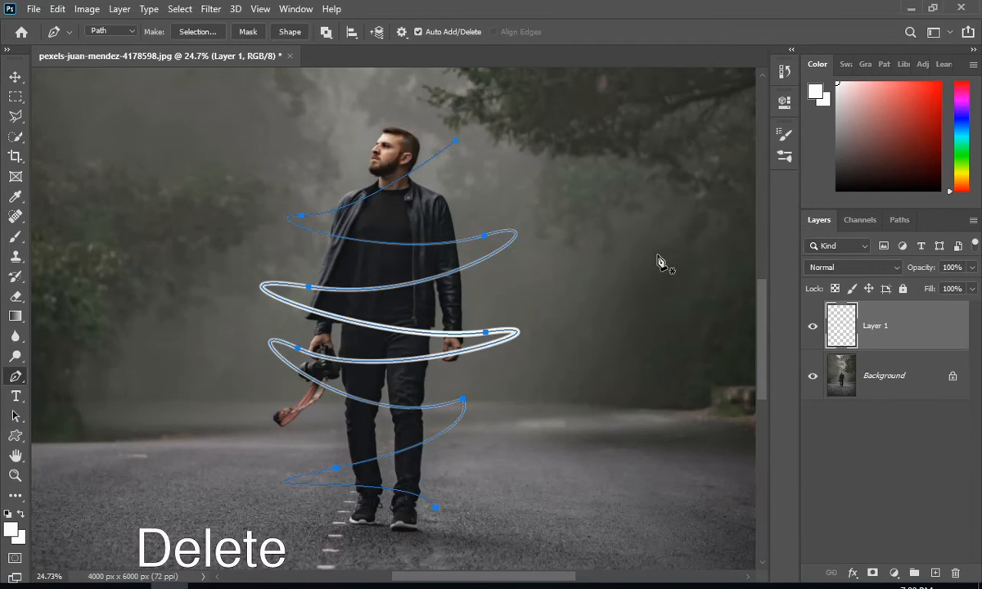
{"action": "key", "text": "Delete"}
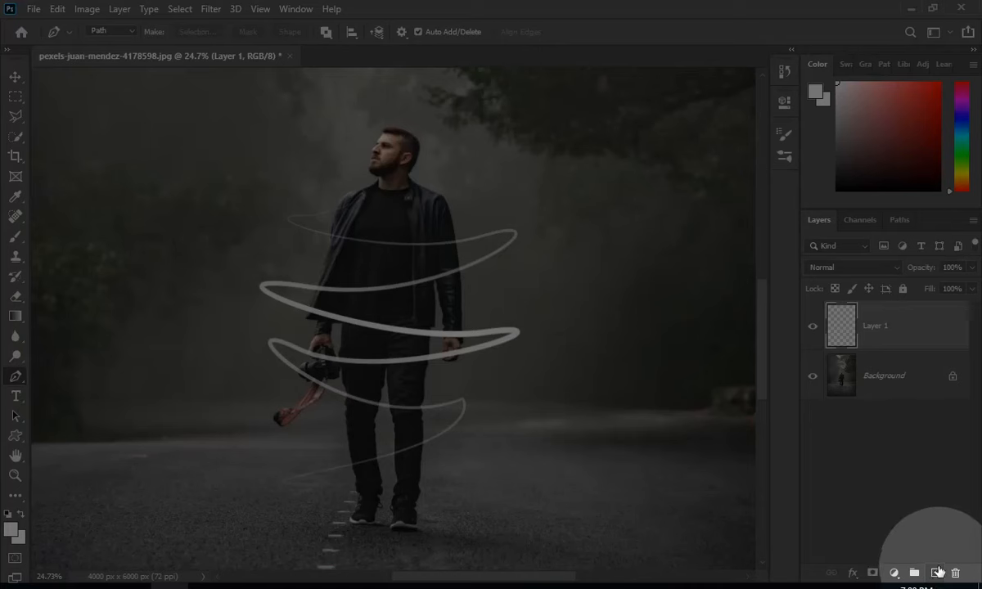
Add Layer 2 and load a soft-edged pink round brush
{"action": "left_click", "coordinate": [935, 573]}
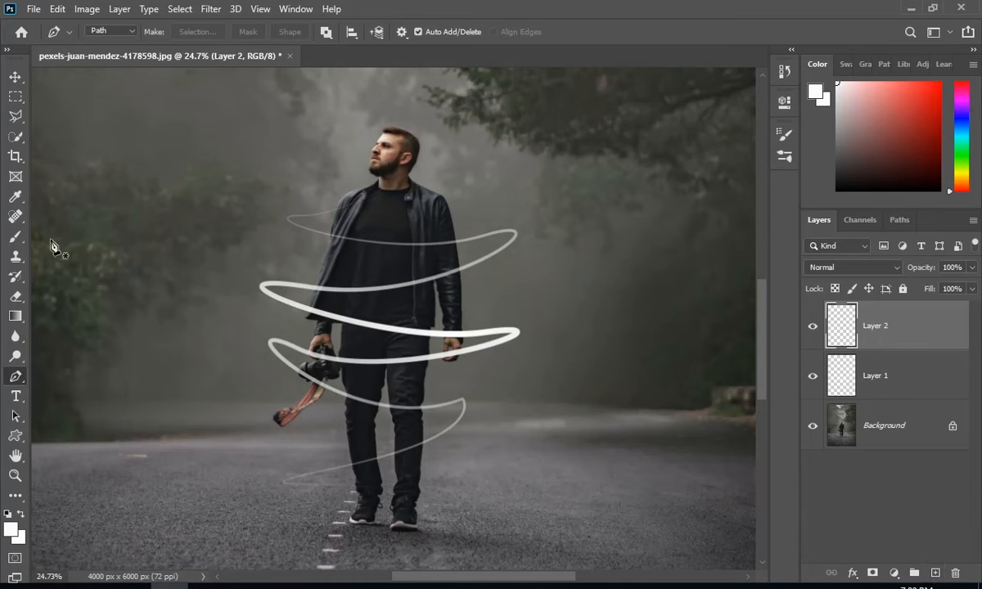
{"action": "left_click", "coordinate": [16, 237]}
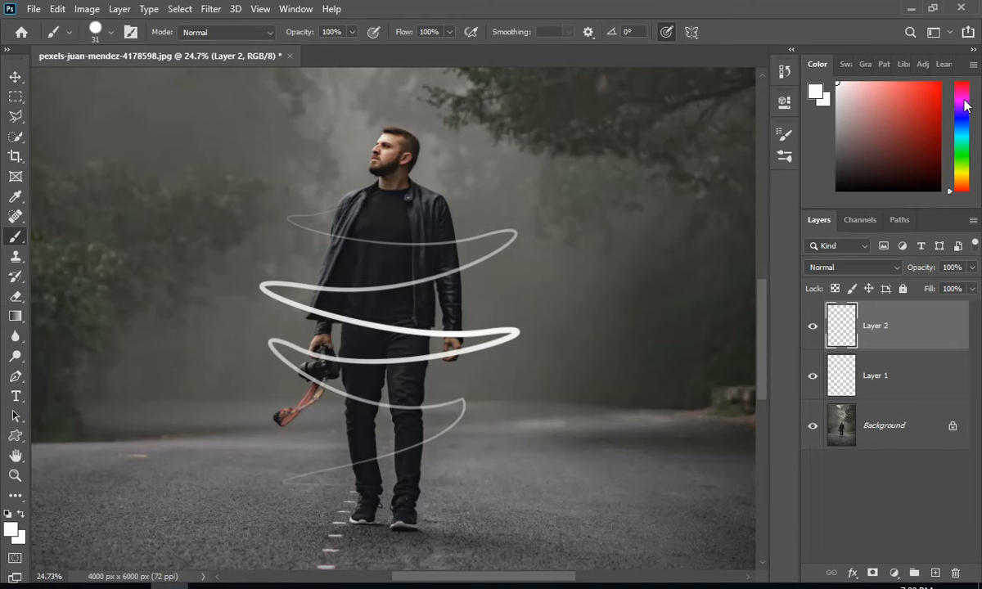
{"action": "left_click", "coordinate": [962, 94]}
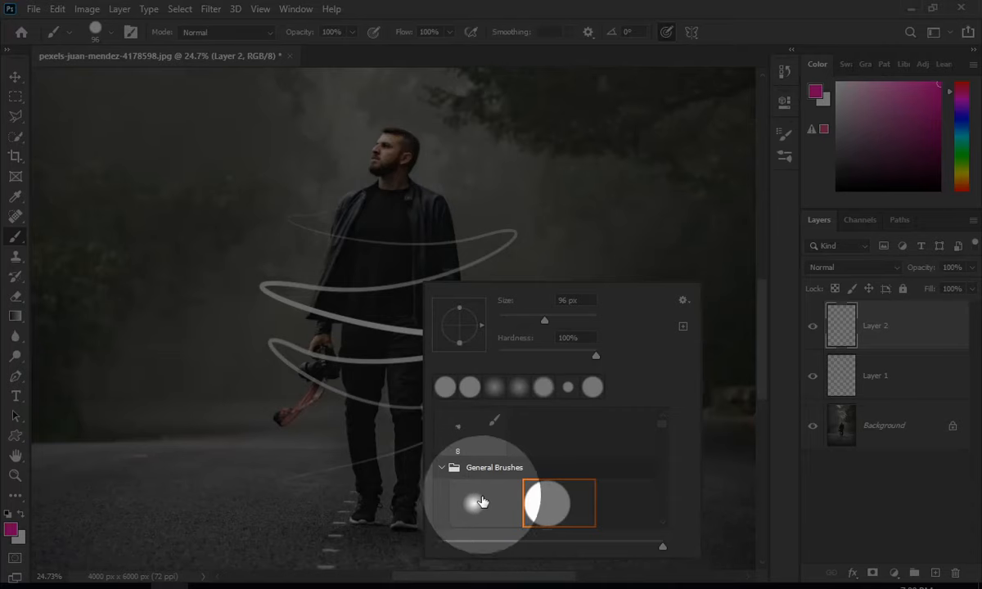
{"action": "left_click", "coordinate": [485, 502]}
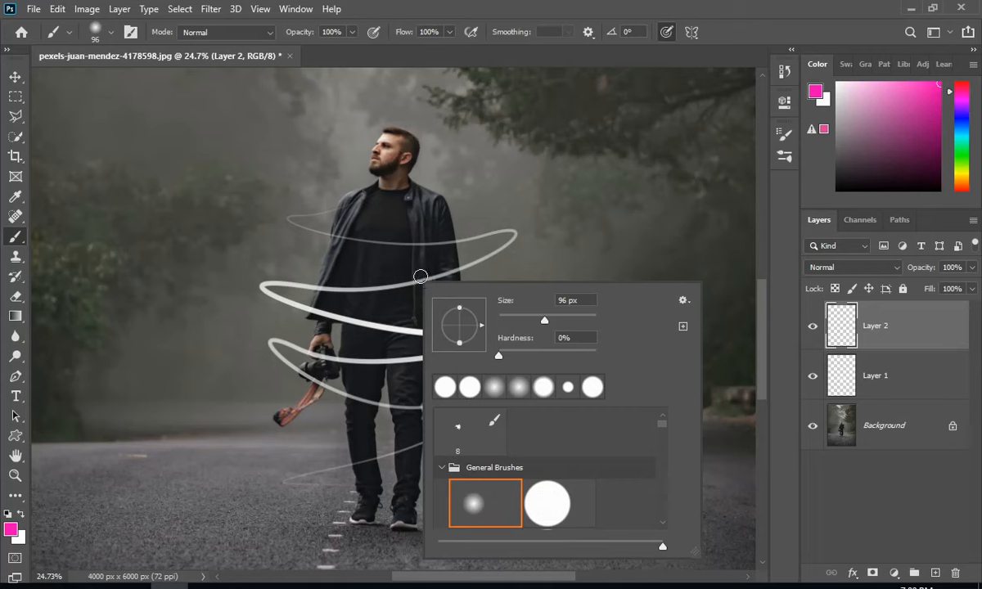
Set Layer 2's blend mode to Linear Dodge (Add) and show the saved paths
{"action": "left_click", "coordinate": [851, 267]}
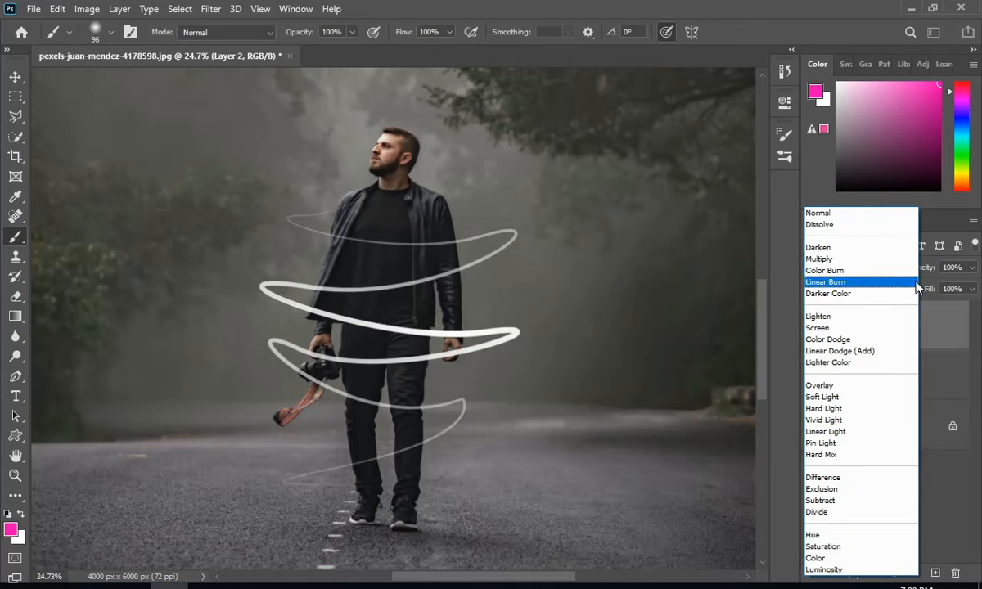
{"action": "mouse_move", "coordinate": [840, 350]}
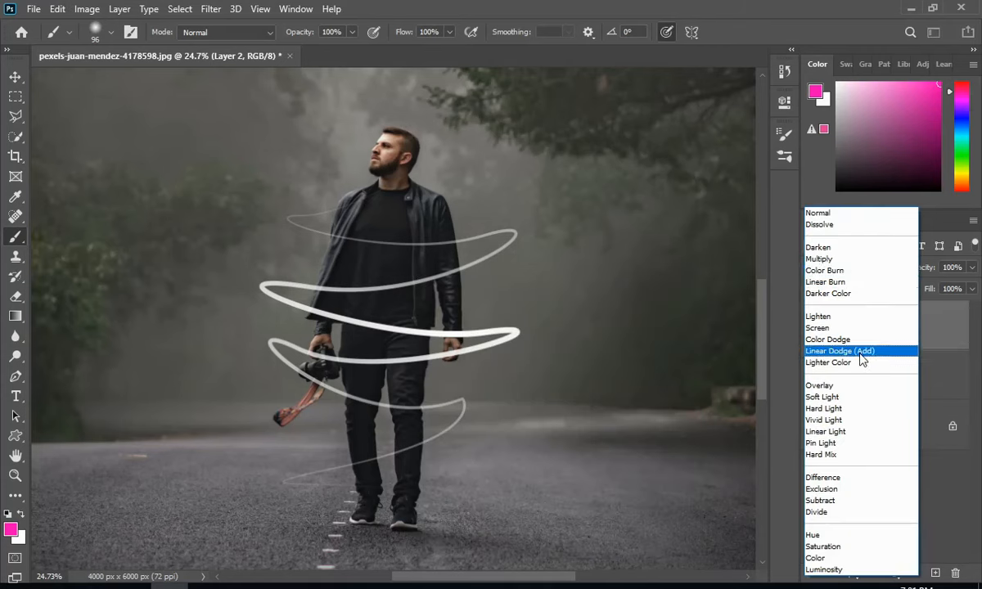
{"action": "left_click", "coordinate": [840, 350]}
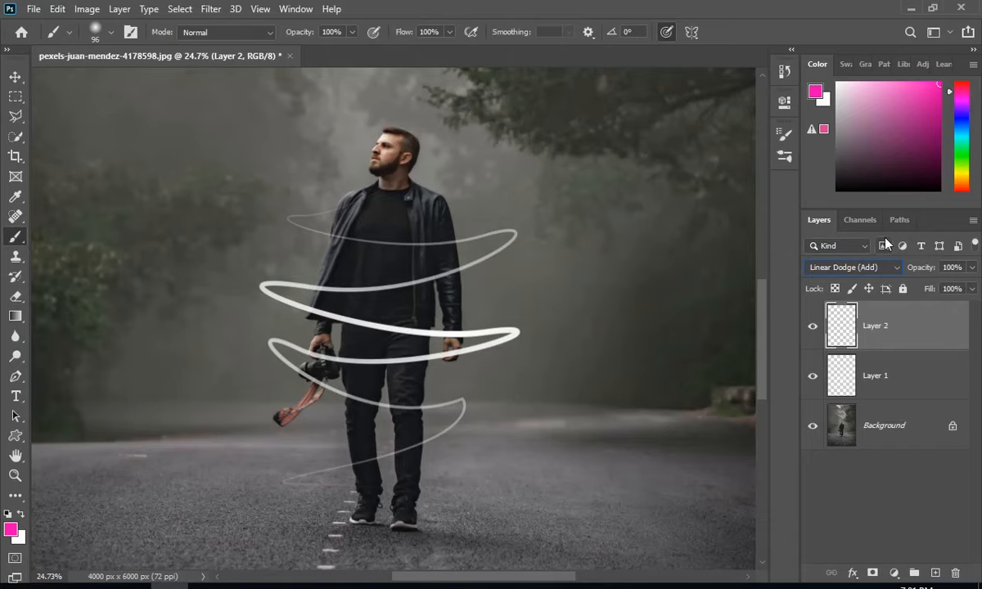
{"action": "left_click", "coordinate": [899, 219]}
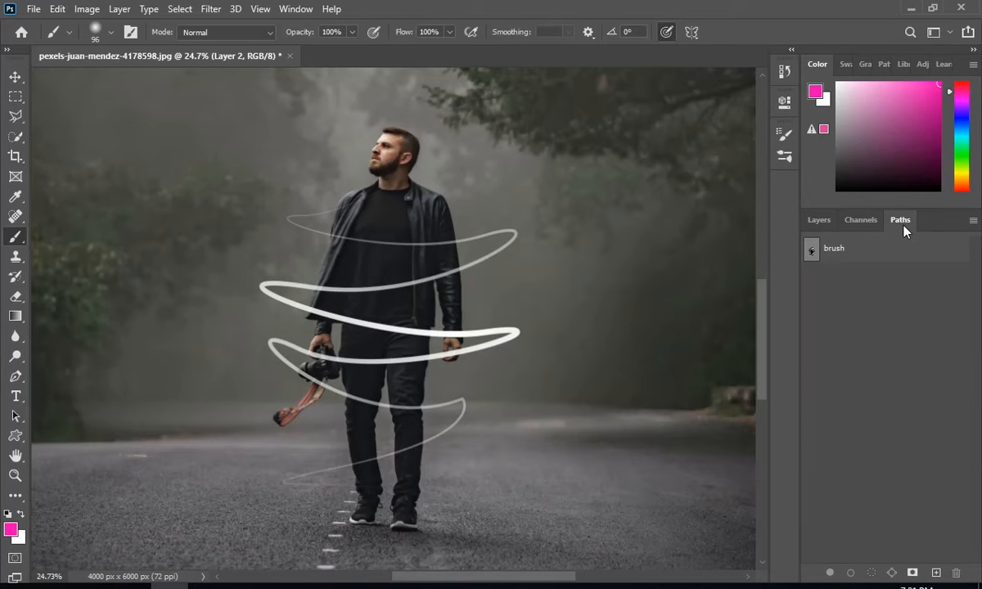
{"action": "mouse_move", "coordinate": [838, 256]}
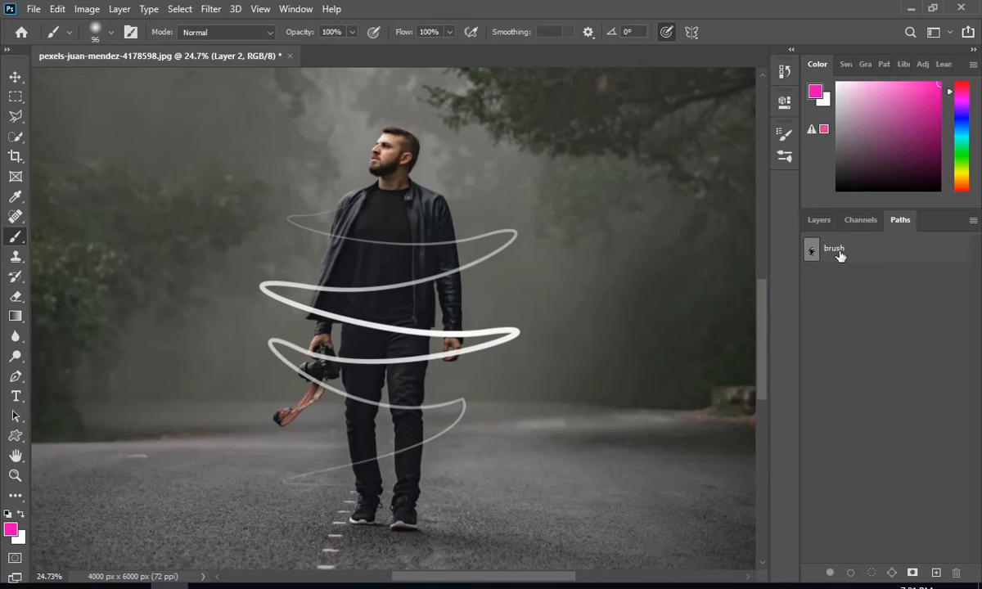
Load the saved 'brush' path and switch to the Pen tool
{"action": "left_click", "coordinate": [834, 249]}
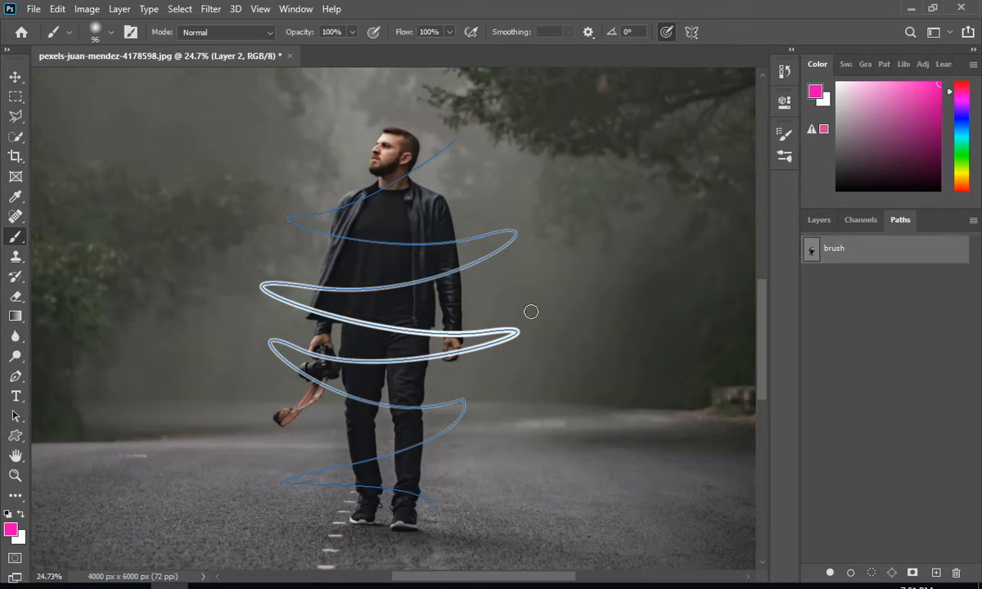
{"action": "left_click", "coordinate": [819, 219]}
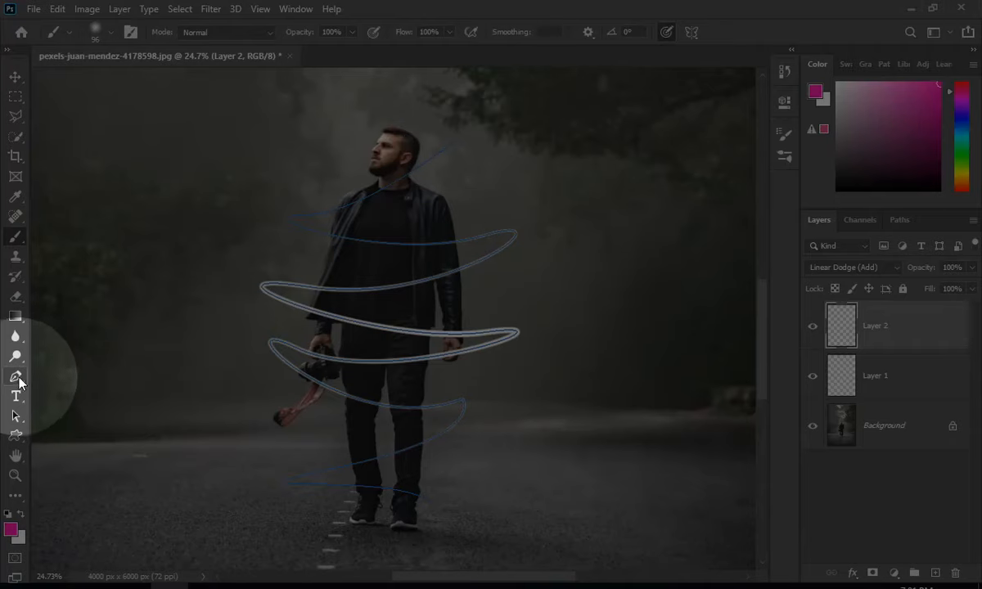
{"action": "left_click", "coordinate": [16, 376]}
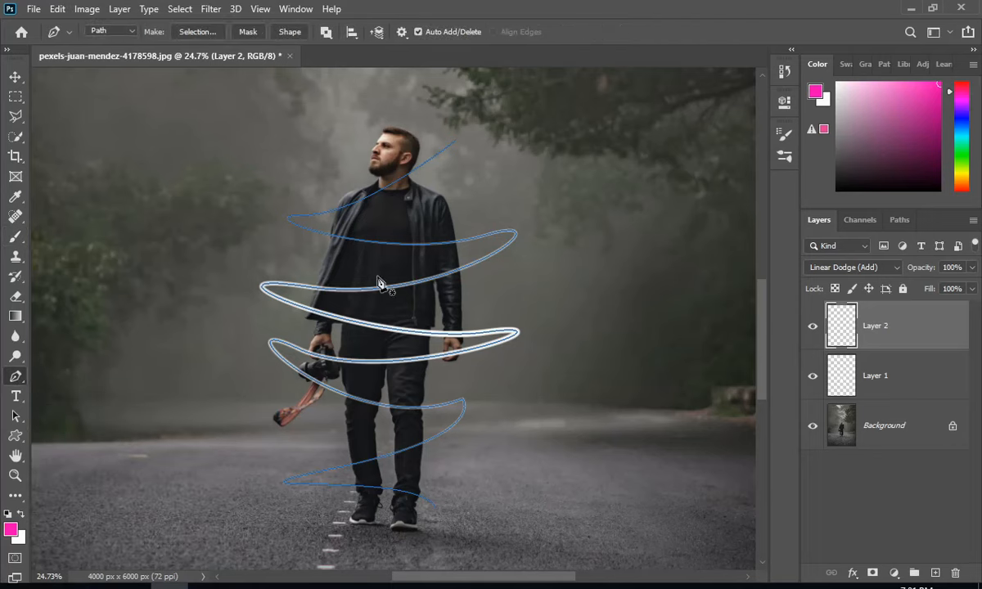
Stroke the path in pink on Layer 2, delete the outline, and hide the layer
{"action": "right_click", "coordinate": [378, 282]}
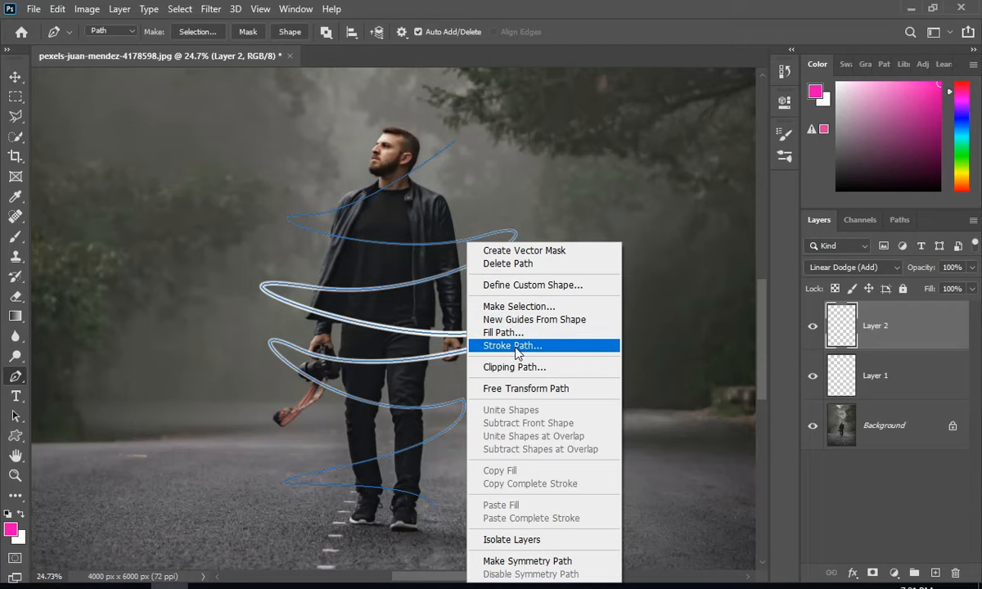
{"action": "left_click", "coordinate": [513, 345]}
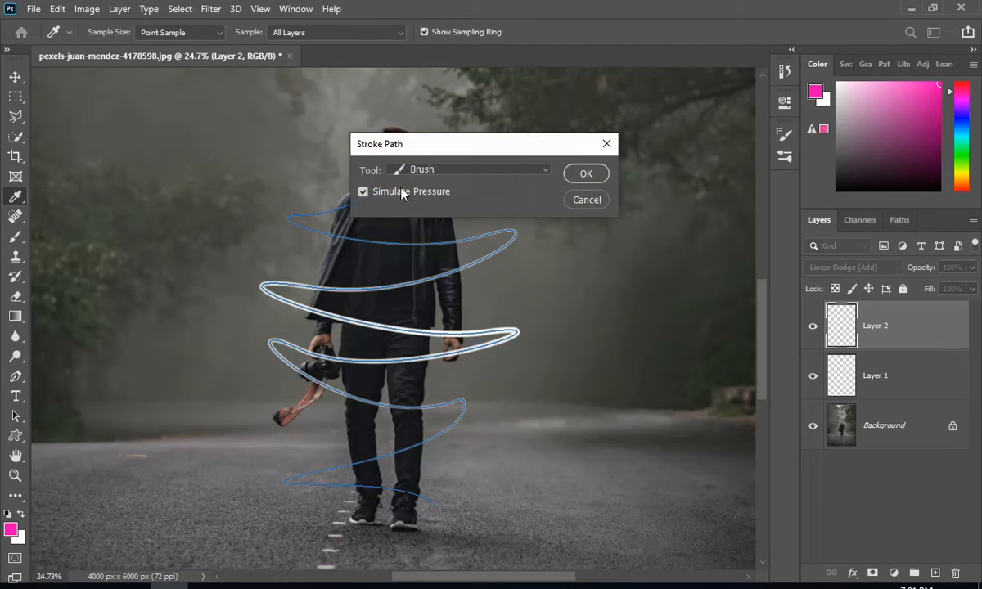
{"action": "left_click", "coordinate": [585, 174]}
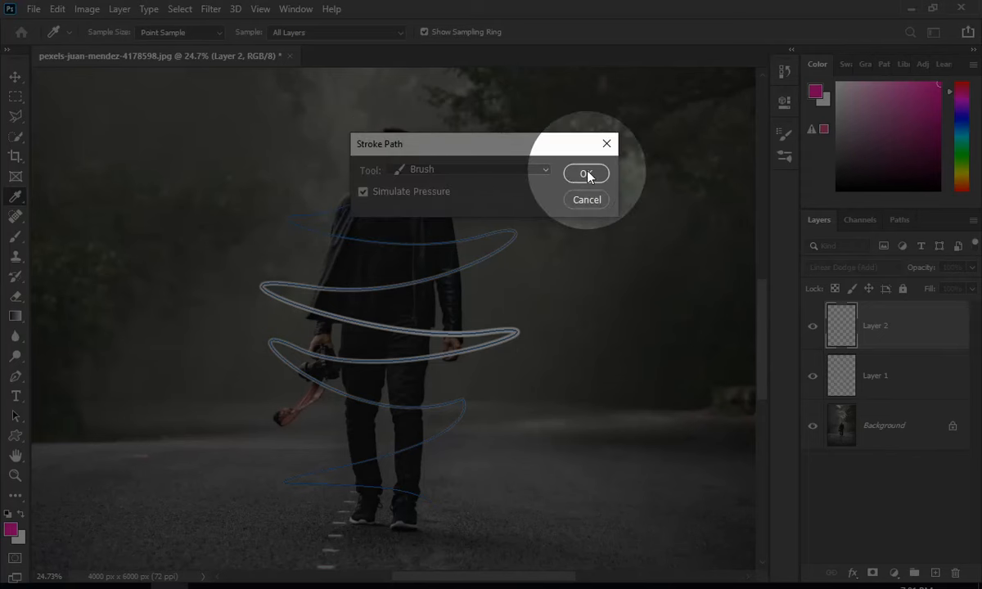
{"action": "left_click", "coordinate": [586, 173]}
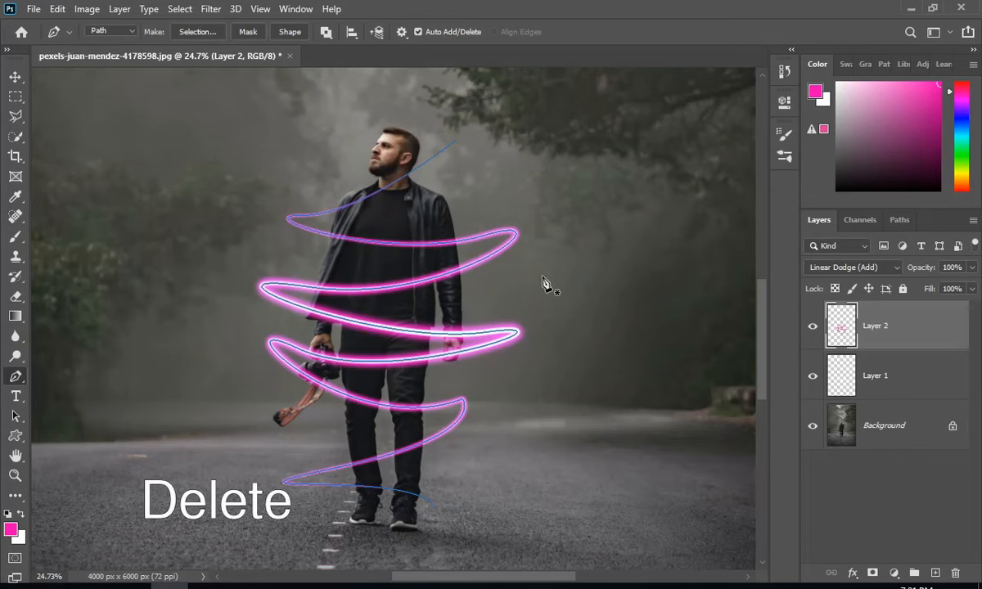
{"action": "key", "text": "Delete"}
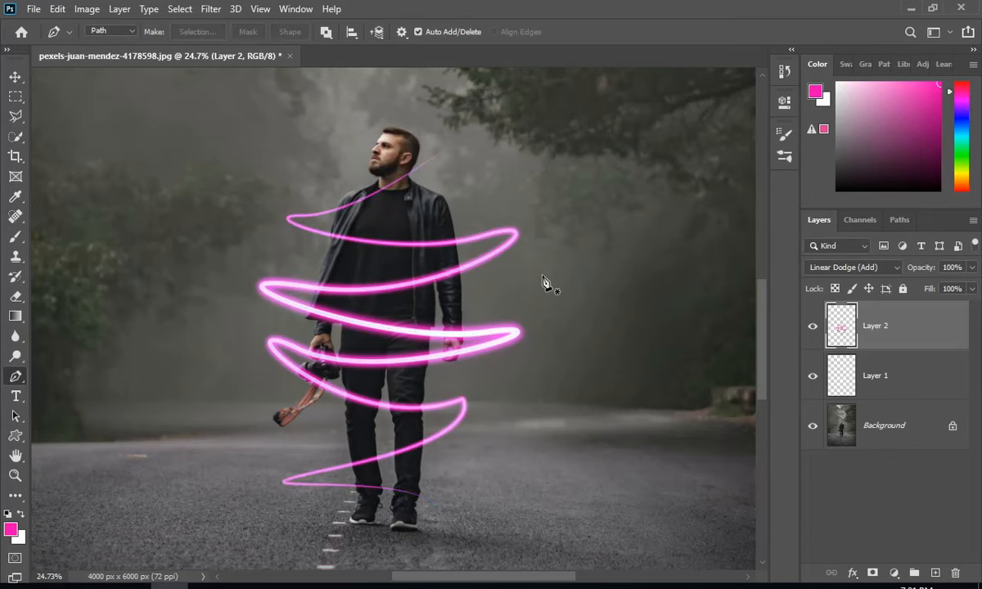
{"action": "left_click", "coordinate": [812, 325]}
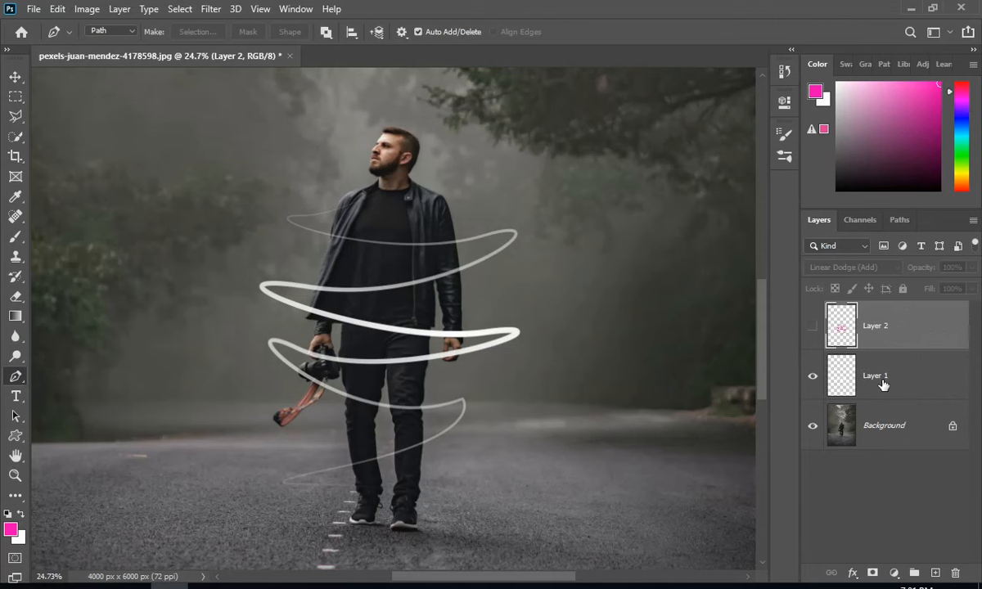
Add a mask to Layer 1 and paint black to hide streak sections behind the man
{"action": "left_click", "coordinate": [876, 376]}
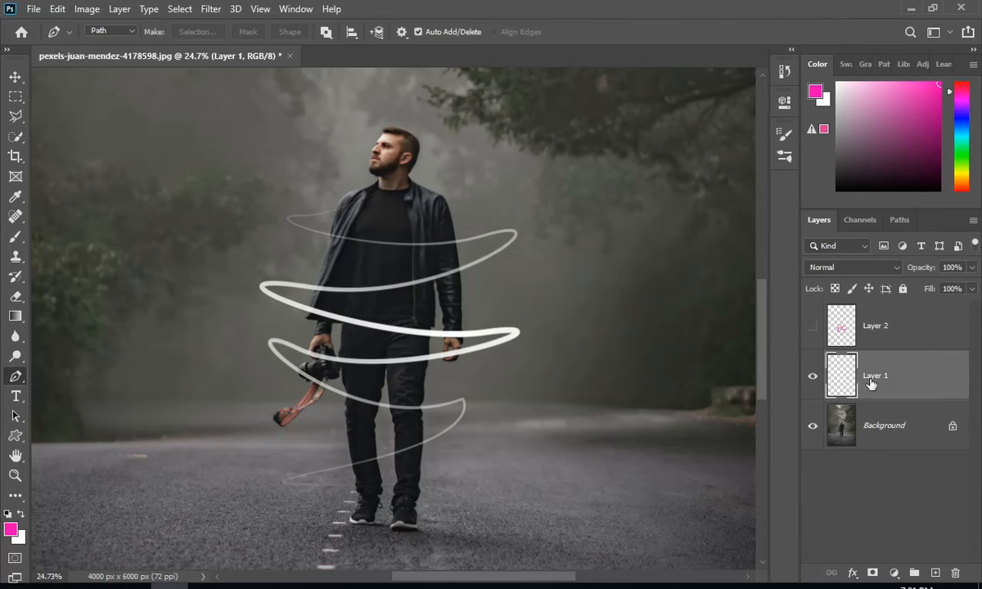
{"action": "mouse_move", "coordinate": [900, 489]}
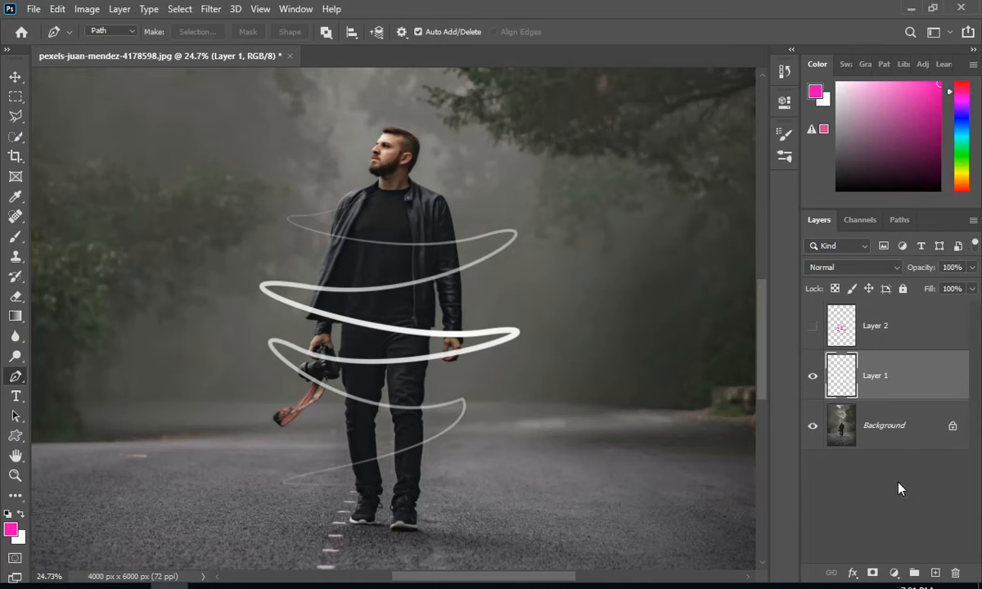
{"action": "left_click", "coordinate": [872, 573]}
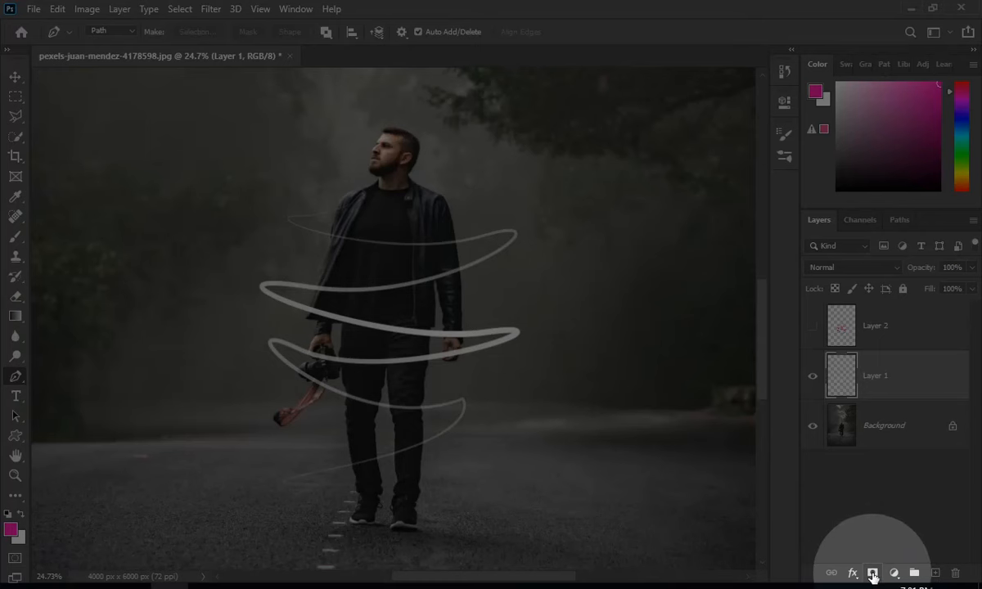
{"action": "left_click", "coordinate": [872, 572]}
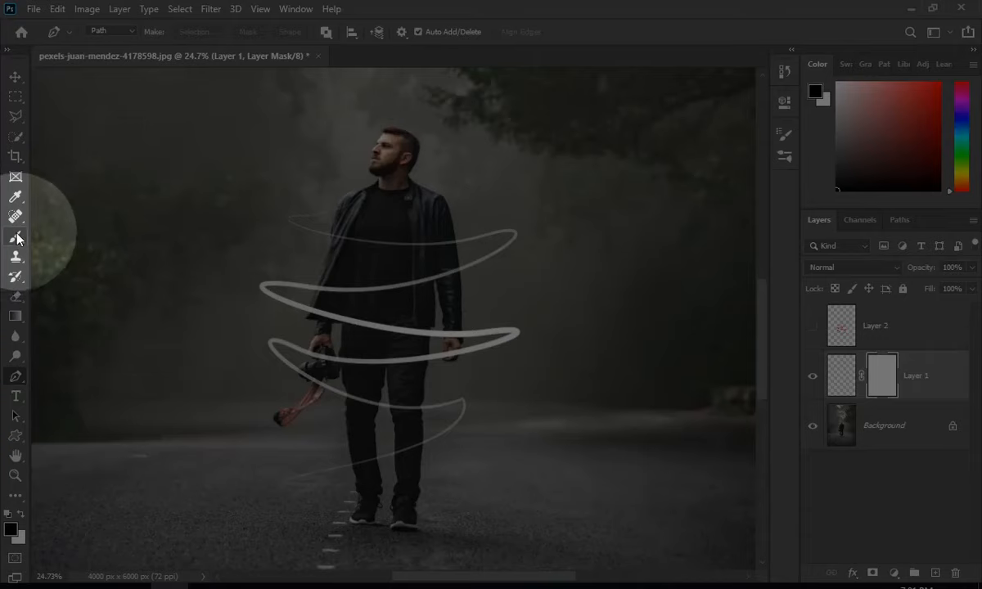
{"action": "left_click", "coordinate": [15, 237]}
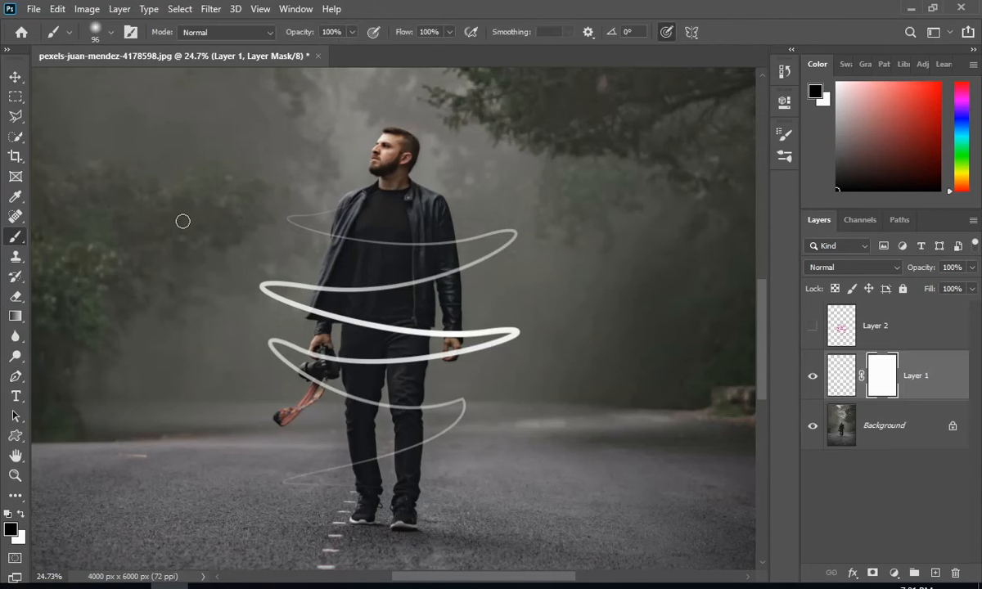
{"action": "left_click", "coordinate": [78, 32]}
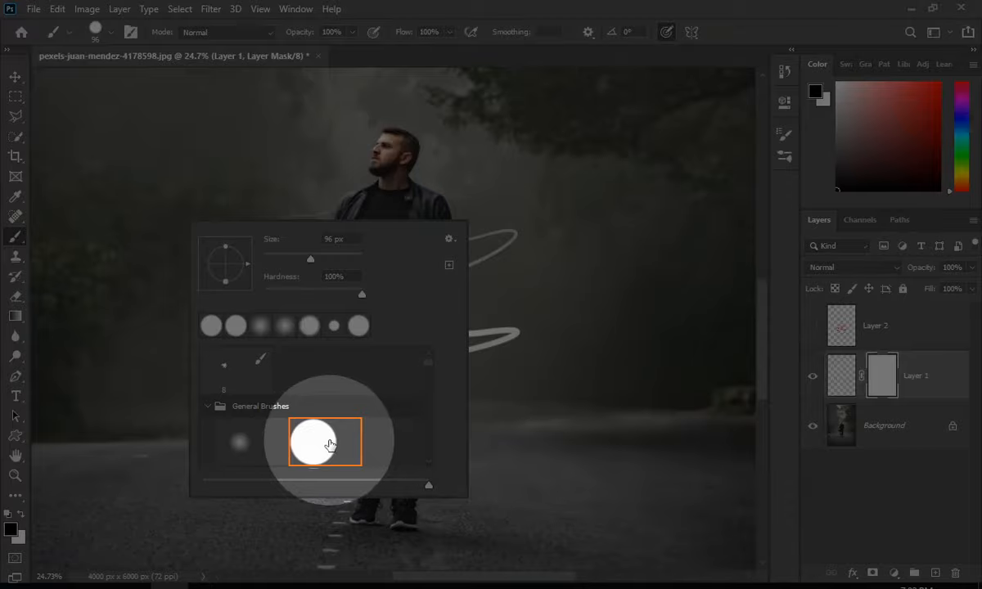
{"action": "left_click", "coordinate": [313, 442]}
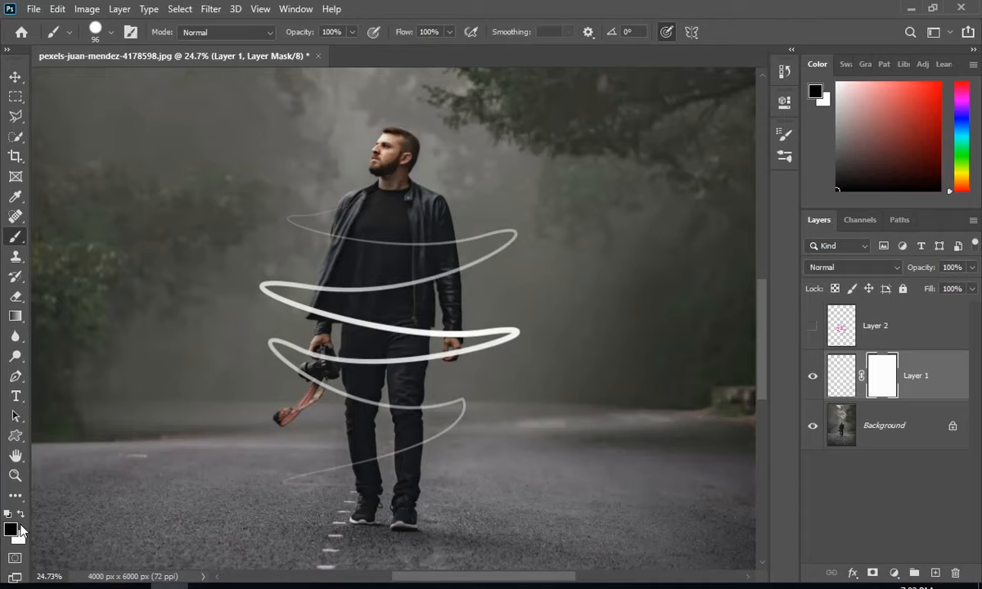
{"action": "mouse_move", "coordinate": [393, 285]}
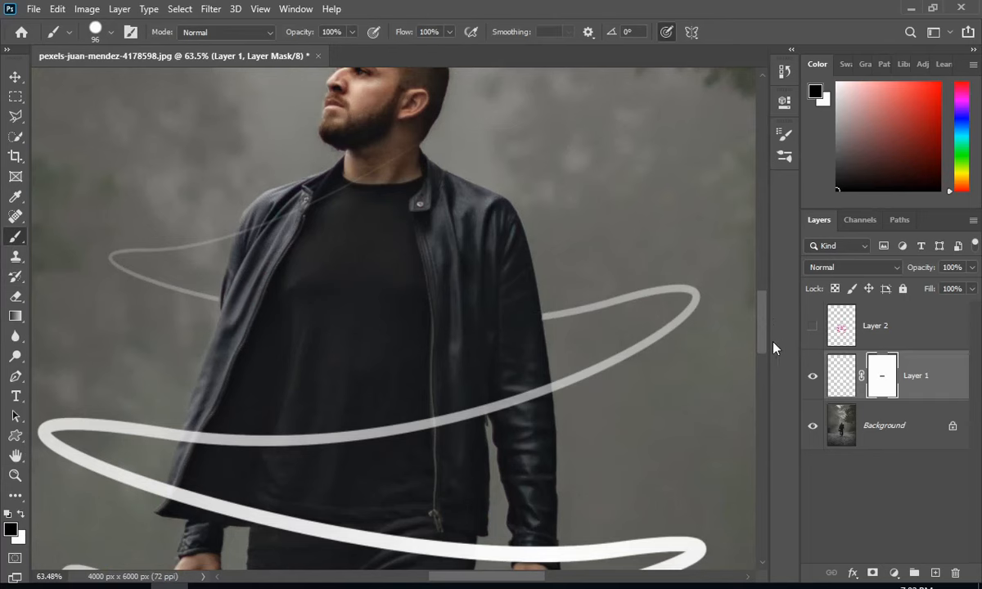
{"action": "scroll", "scroll_direction": "down", "scroll_amount": 3}
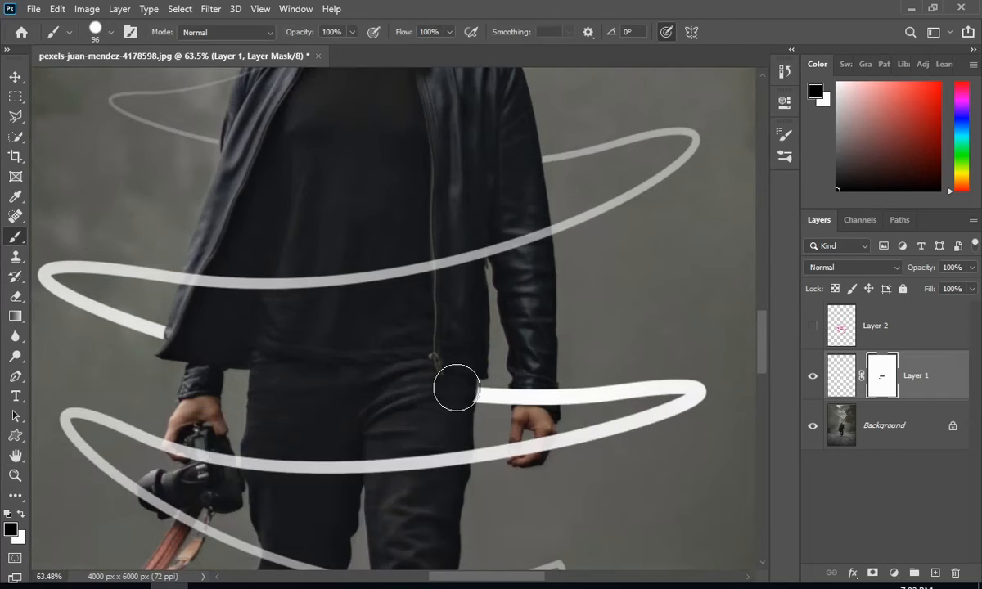
{"action": "mouse_move", "coordinate": [536, 388]}
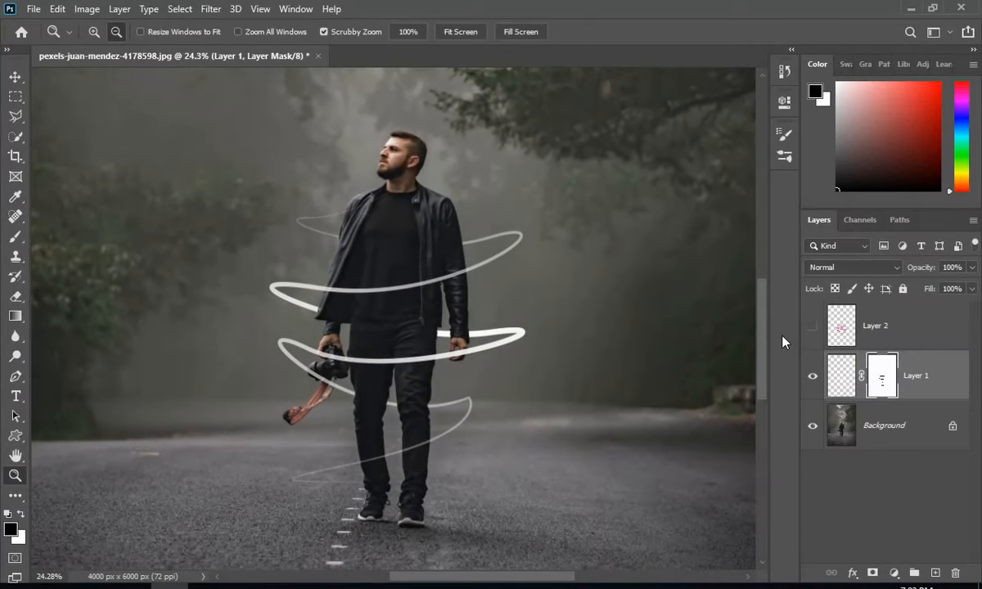
Show Layer 2 again, mask its pink glow behind the man, and view the whole image
{"action": "left_click", "coordinate": [813, 326]}
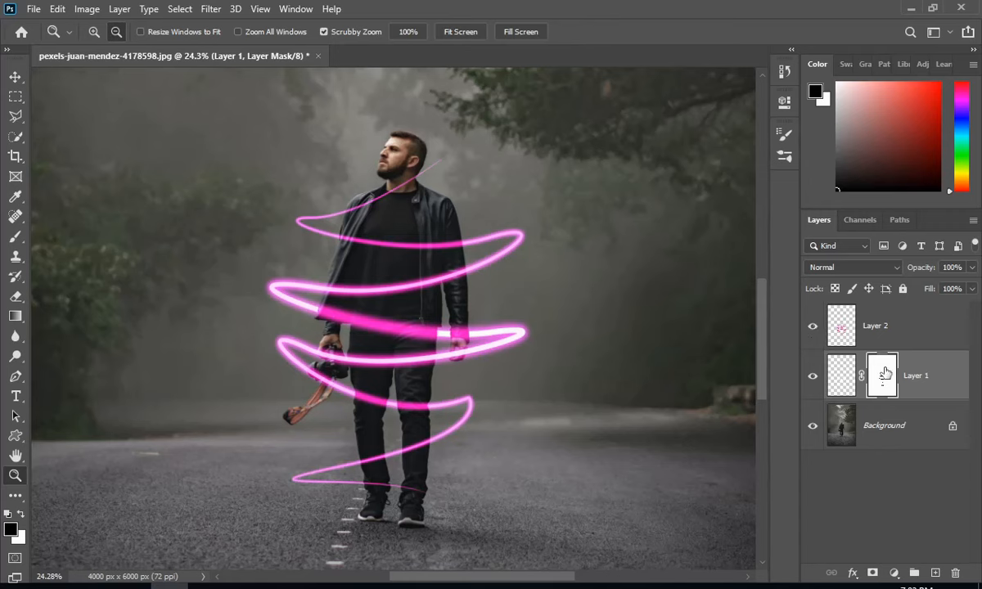
{"action": "key", "text": "alt"}
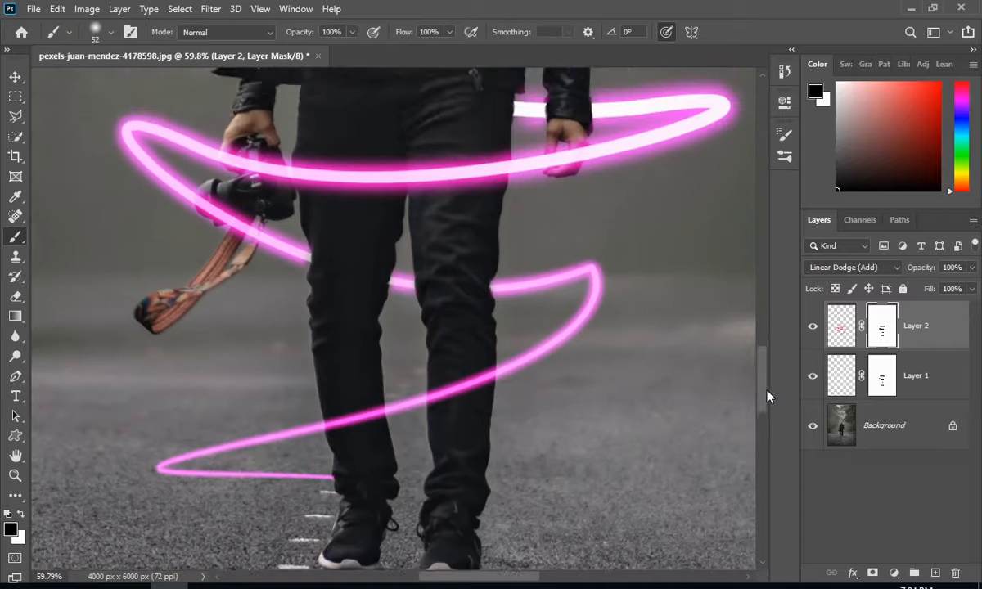
{"action": "left_click", "coordinate": [15, 475]}
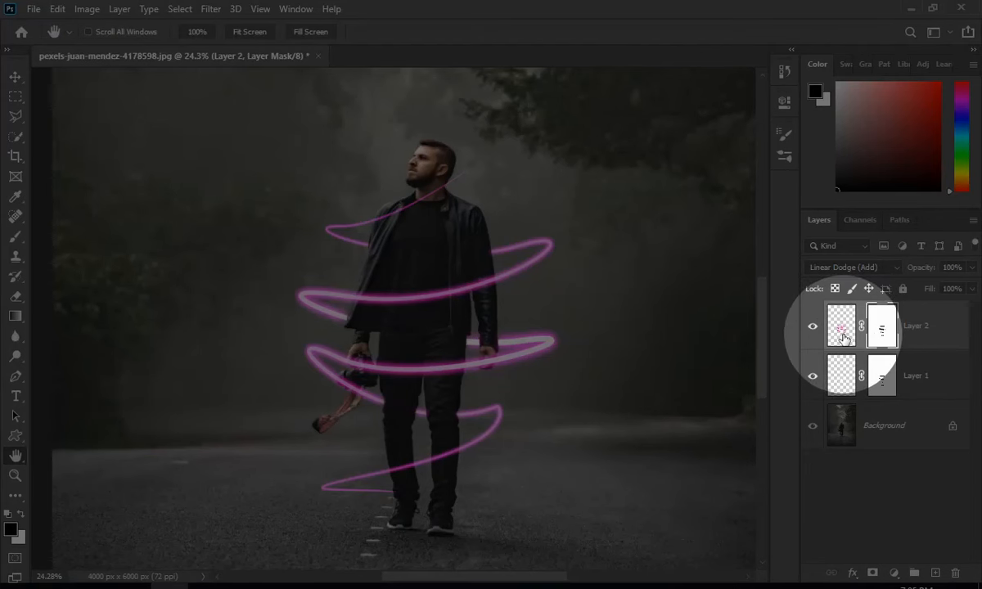
Blur the pink glow layer with about 25 px Gaussian Blur and duplicate it with Ctrl+J
{"action": "left_click", "coordinate": [841, 326]}
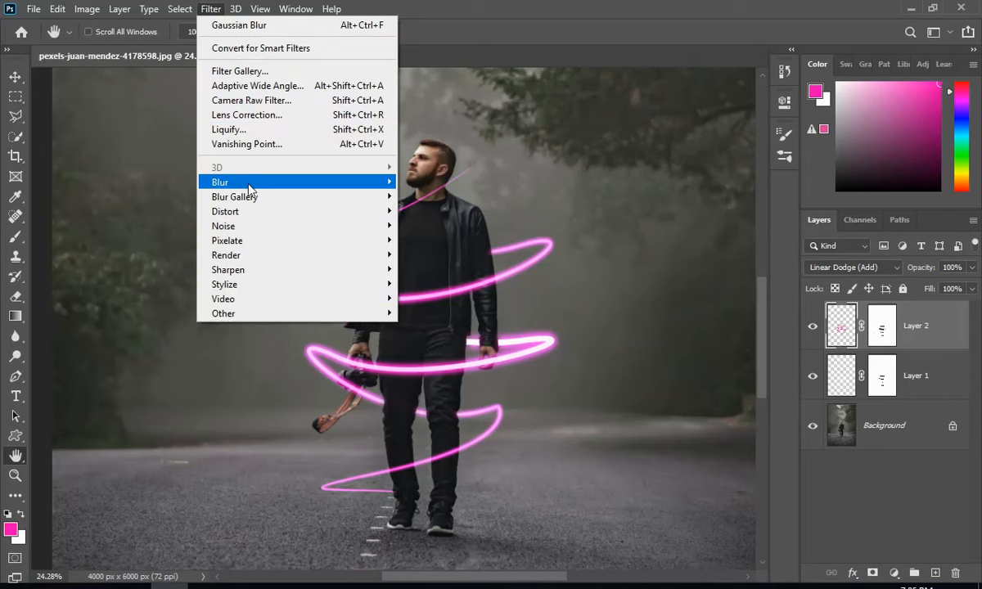
{"action": "mouse_move", "coordinate": [220, 181]}
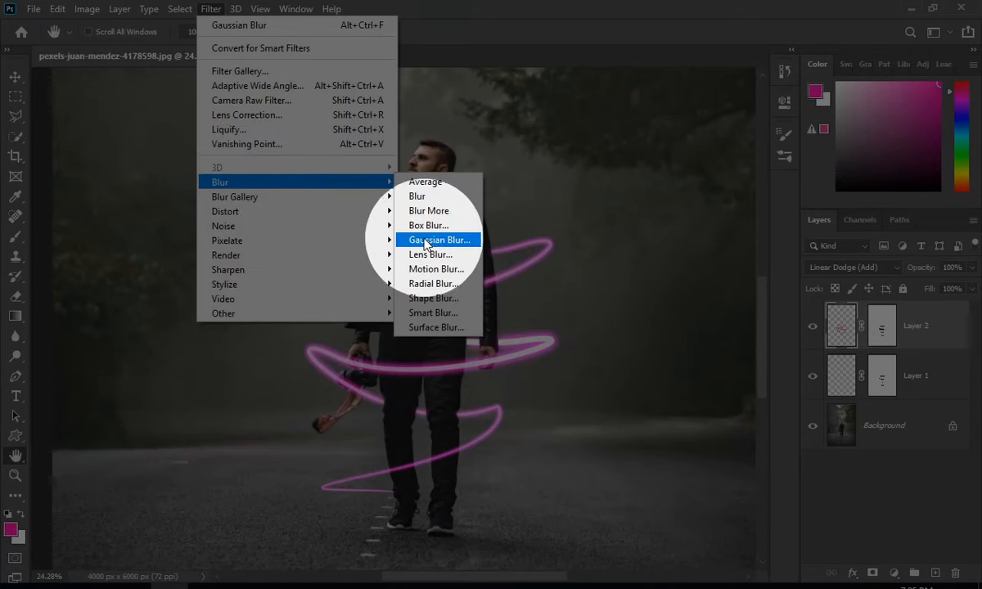
{"action": "left_click", "coordinate": [439, 239]}
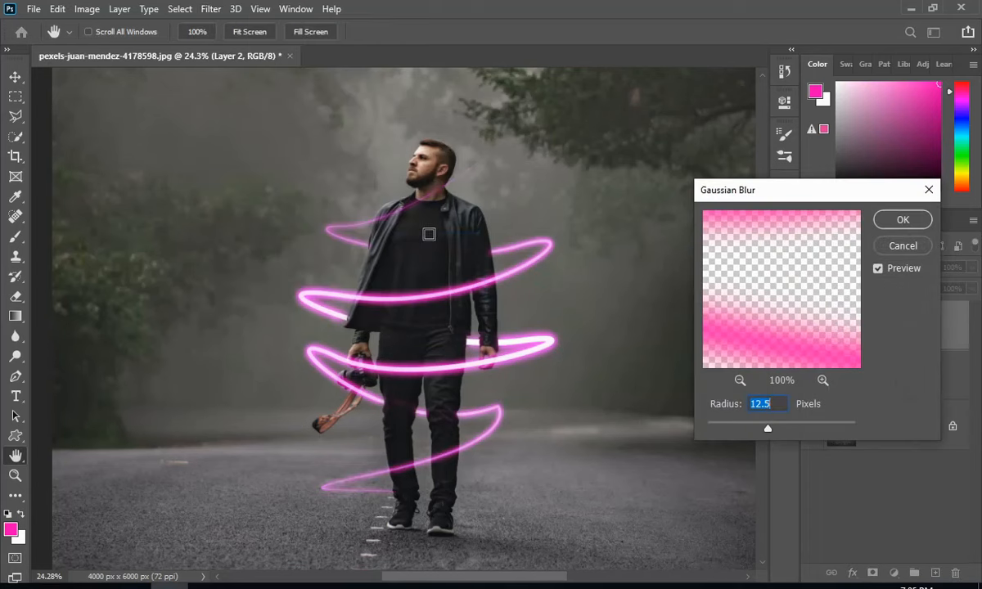
{"action": "left_click_drag", "start_coordinate": [768, 428], "coordinate": [774, 428]}
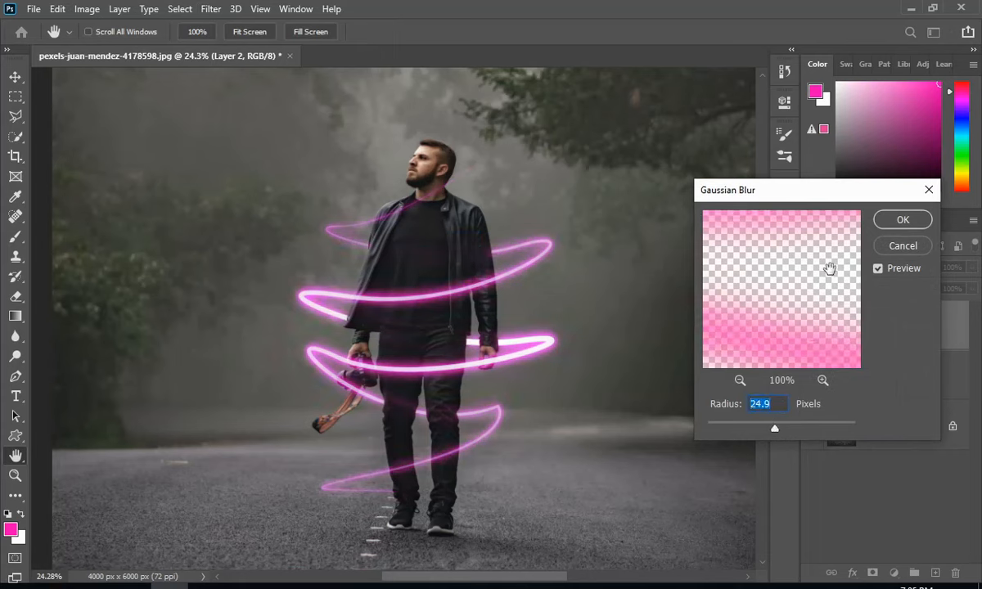
{"action": "left_click", "coordinate": [903, 219]}
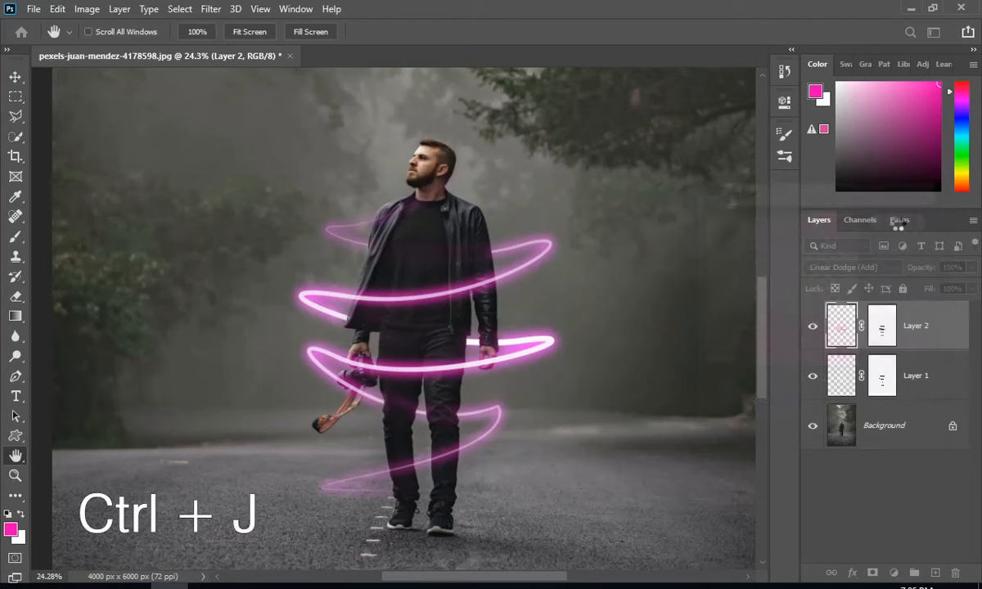
{"action": "key", "text": "ctrl+j"}
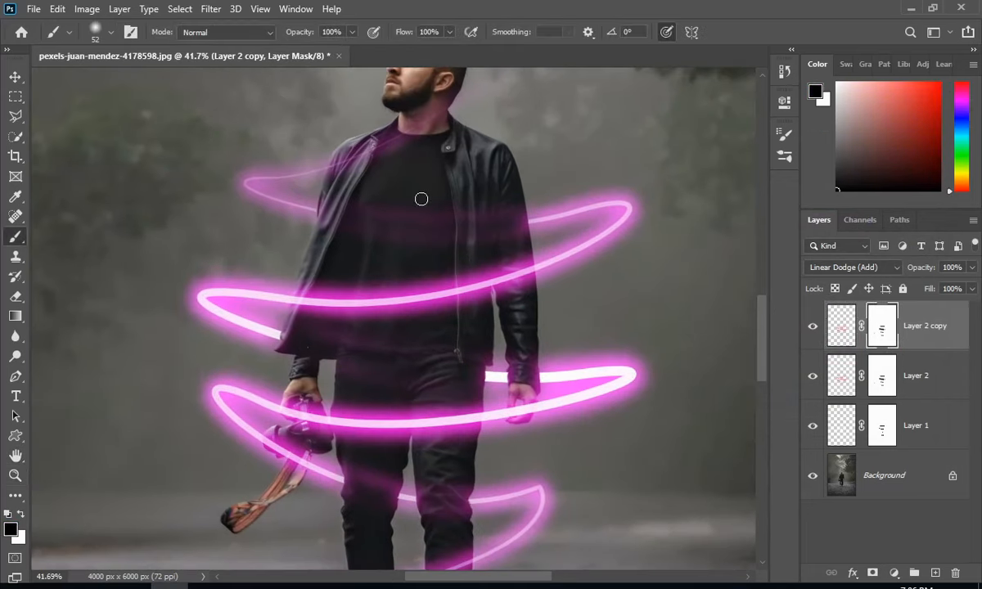
{"action": "left_click", "coordinate": [882, 375]}
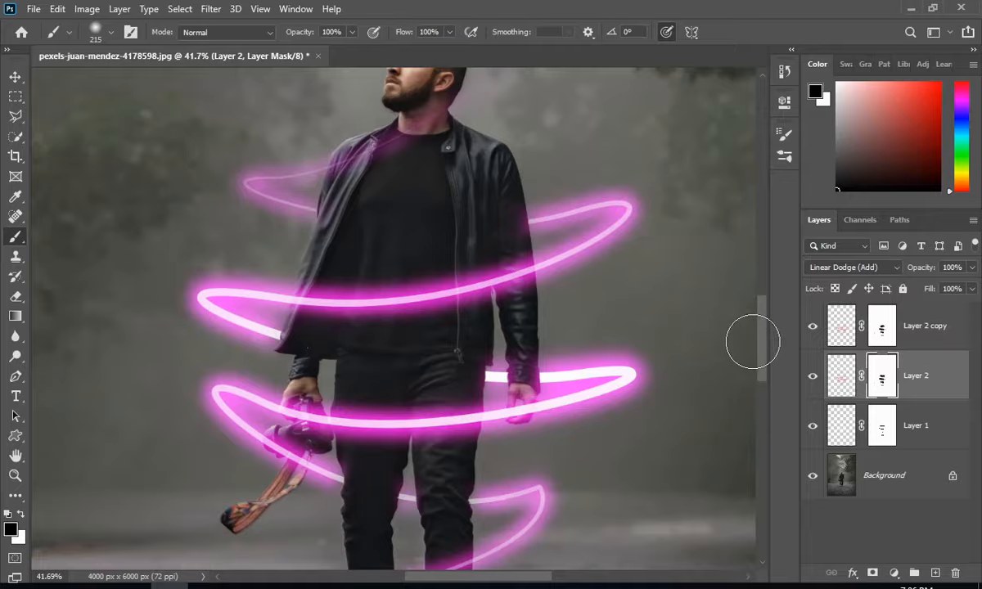
Add a Curves adjustment layer above the duplicated glow layer for S-curve contrast
{"action": "left_click", "coordinate": [14, 475]}
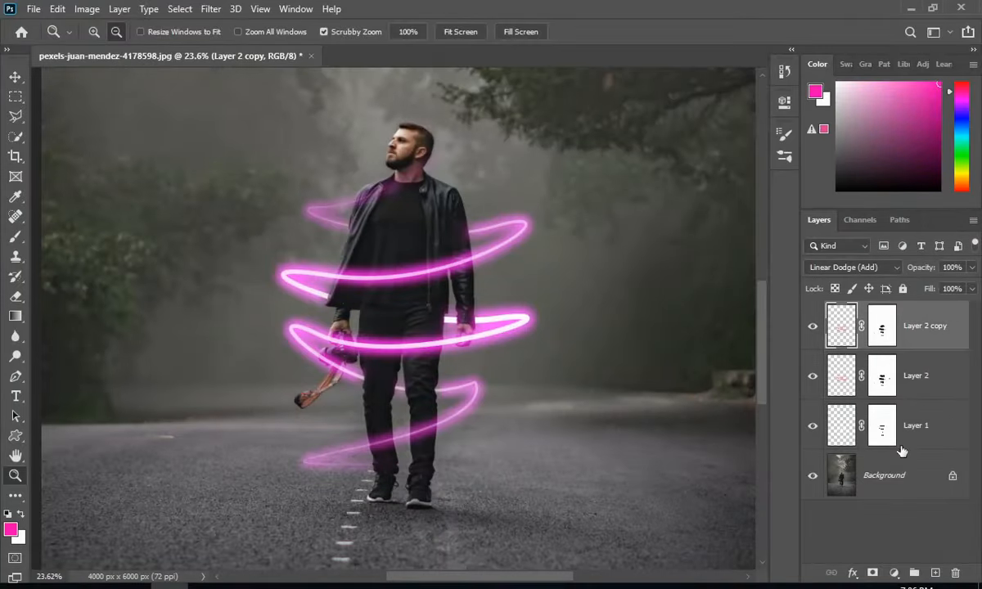
{"action": "left_click", "coordinate": [893, 572]}
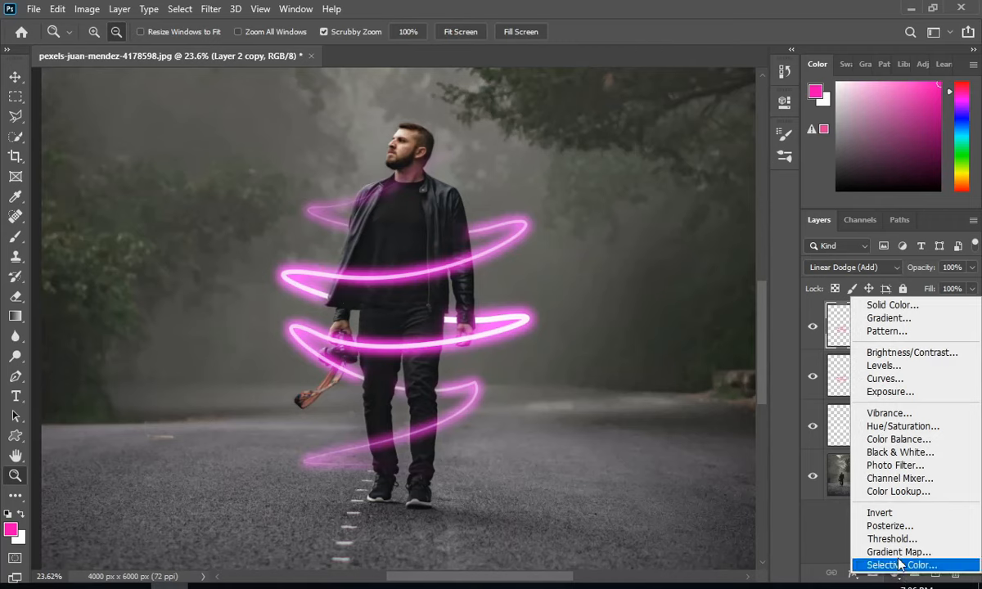
{"action": "mouse_move", "coordinate": [883, 378]}
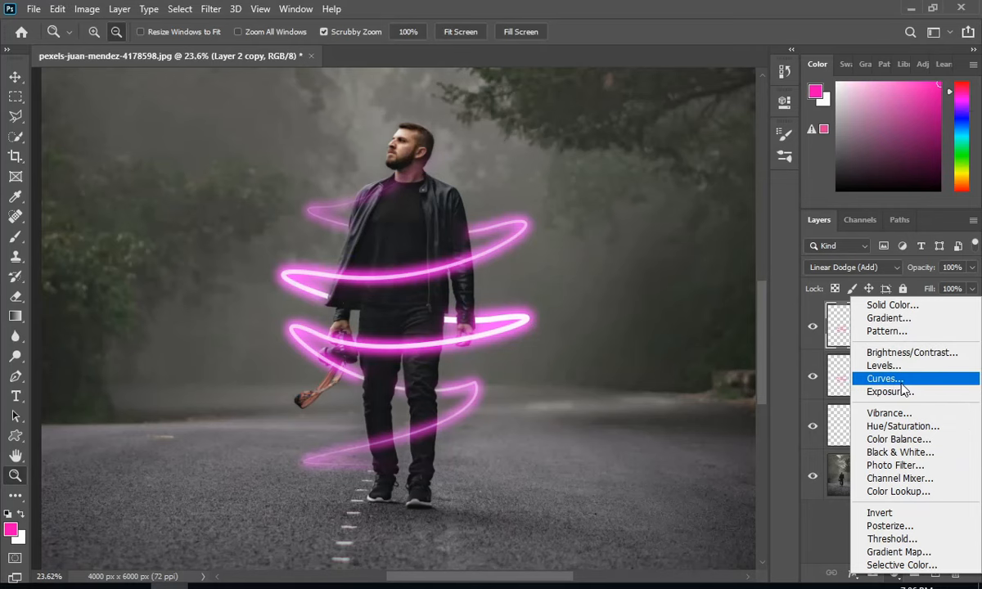
{"action": "left_click", "coordinate": [884, 378]}
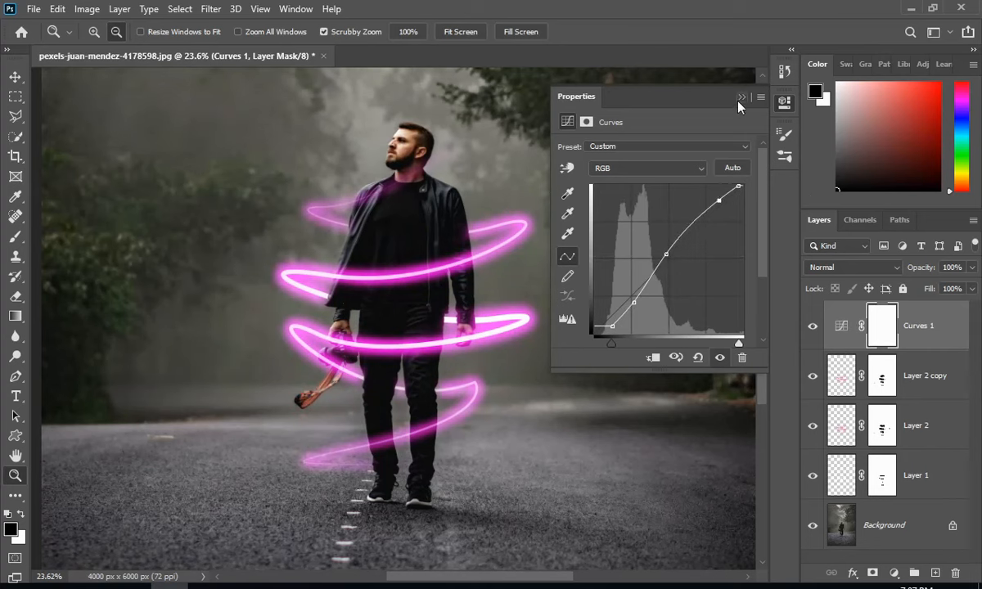
Stamp all visible layers into Layer 3 and duplicate it as Layer 3 copy
{"action": "key", "text": "ctrl+shift+alt+e"}
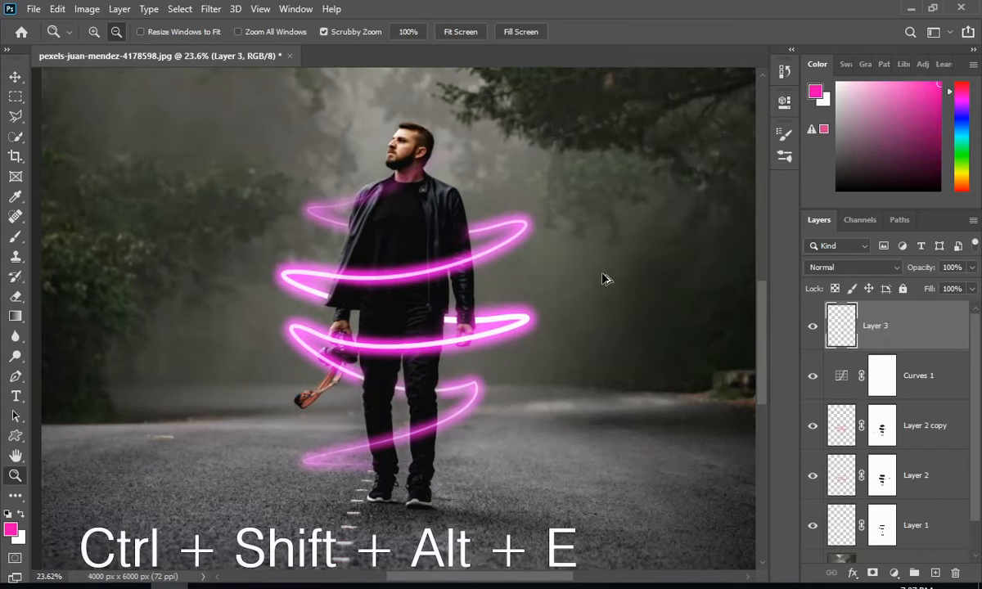
{"action": "key", "text": "ctrl+shift+alt+e"}
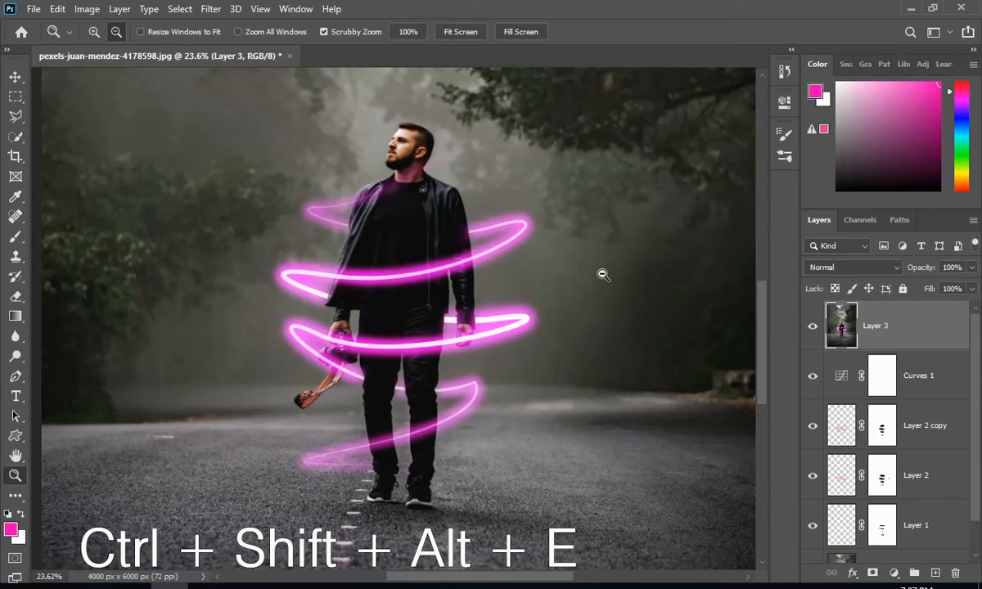
{"action": "key", "text": "ctrl+j"}
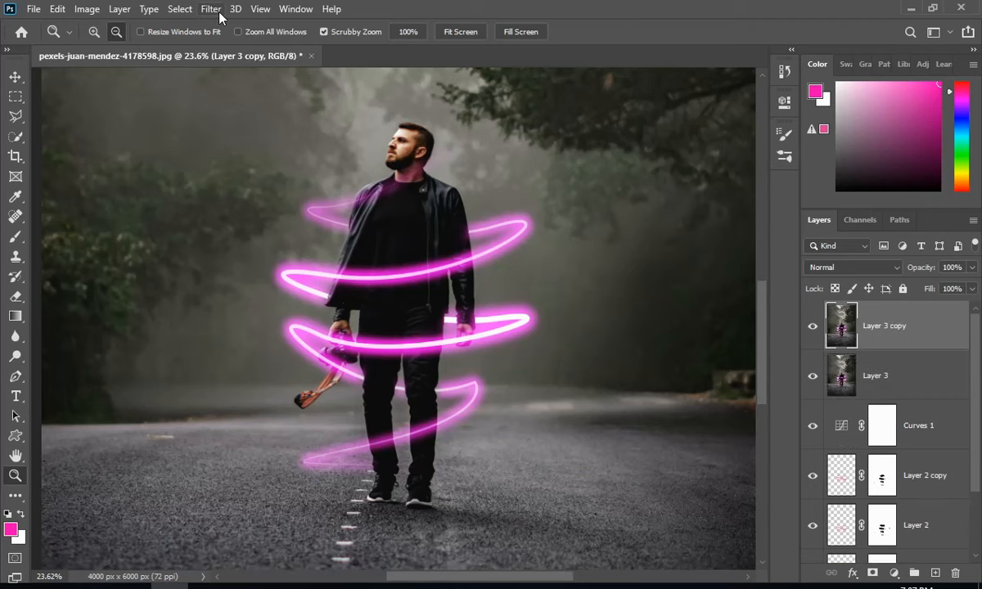
{"action": "left_click", "coordinate": [211, 9]}
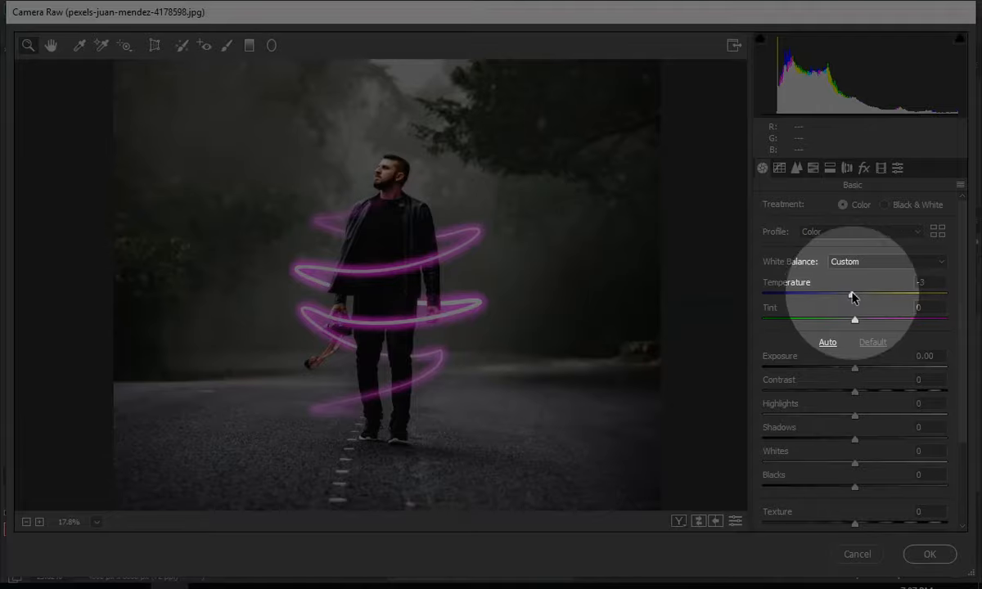
In Camera Raw, set Temperature to -13 and Tint to +24
{"action": "left_click_drag", "start_coordinate": [854, 295], "coordinate": [838, 296]}
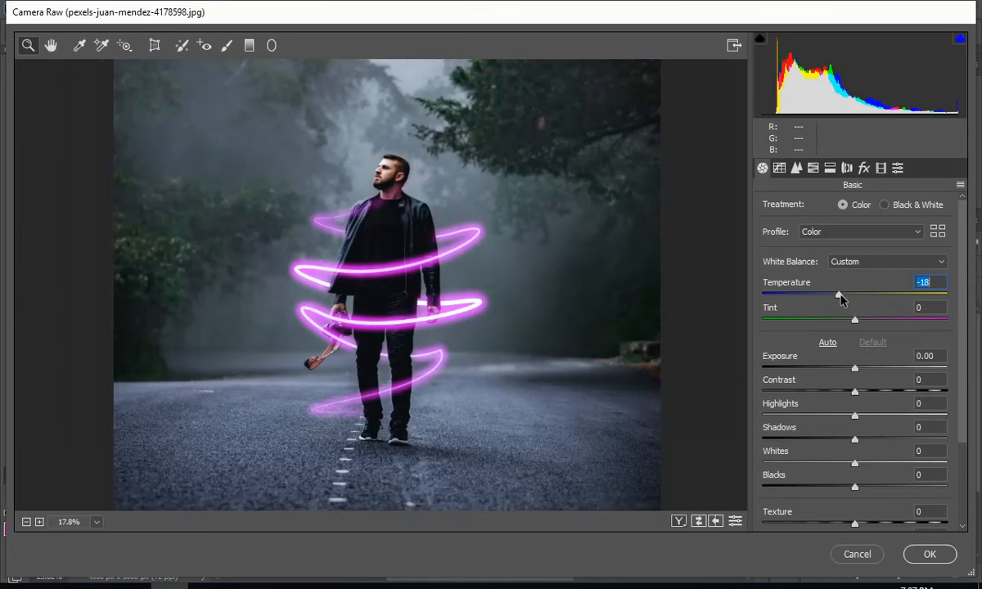
{"action": "left_click_drag", "start_coordinate": [855, 319], "coordinate": [880, 319]}
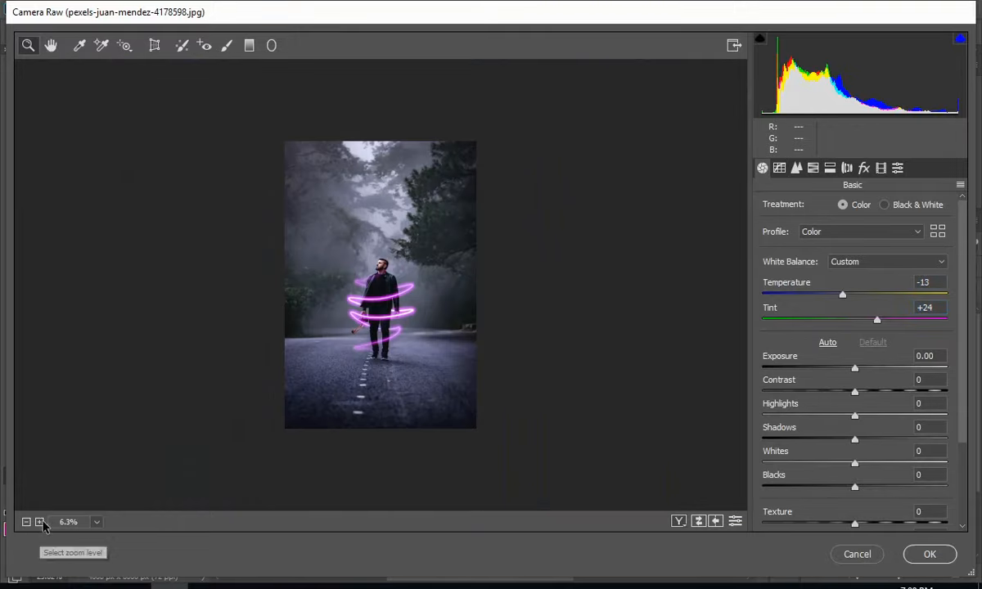
{"action": "left_click", "coordinate": [40, 522]}
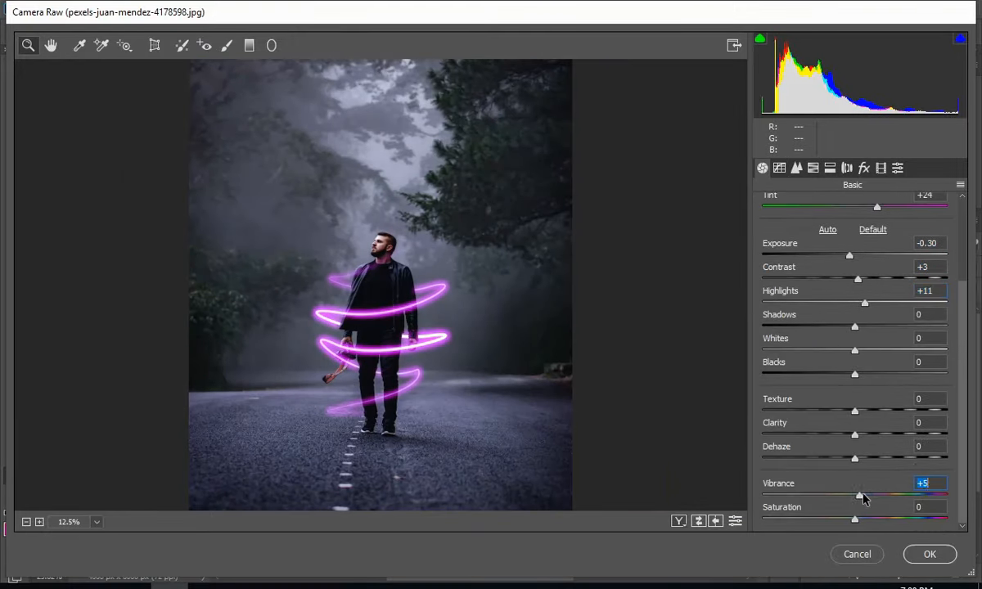
Set the split toning highlight hue to 314 and apply the Camera Raw grade
{"action": "left_click", "coordinate": [846, 168]}
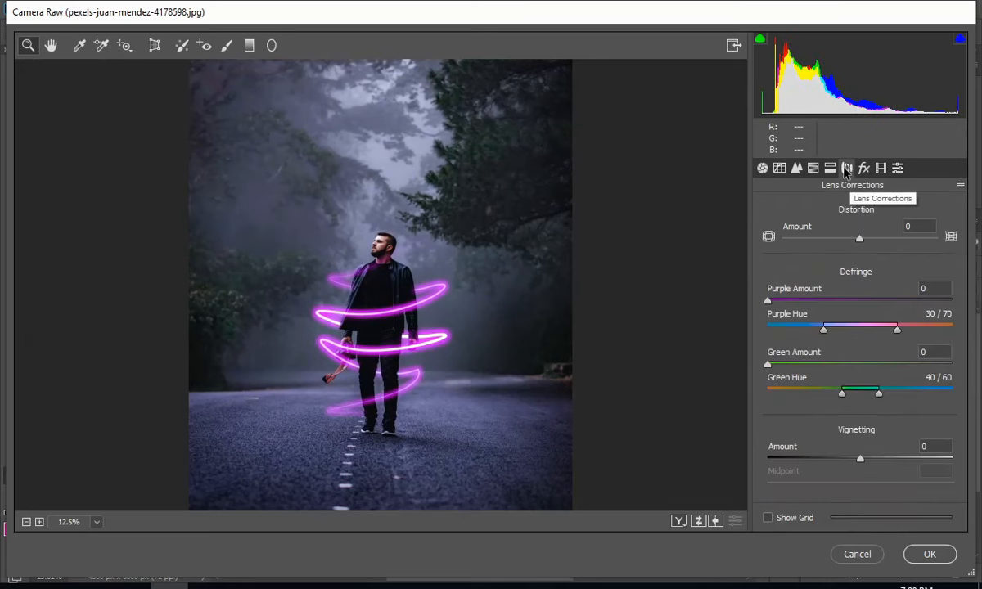
{"action": "left_click", "coordinate": [847, 168]}
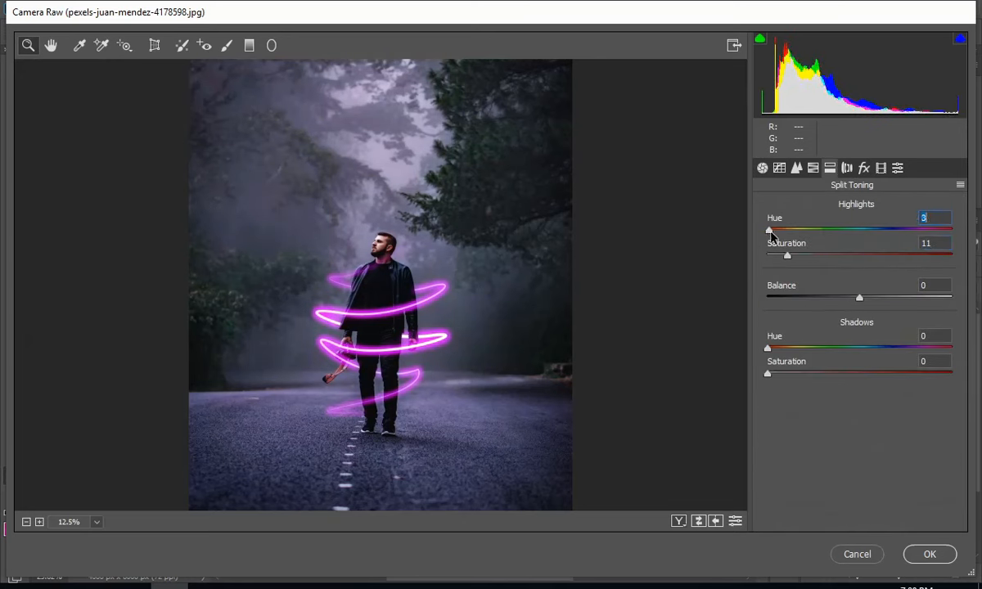
{"action": "left_click_drag", "start_coordinate": [767, 231], "coordinate": [927, 231]}
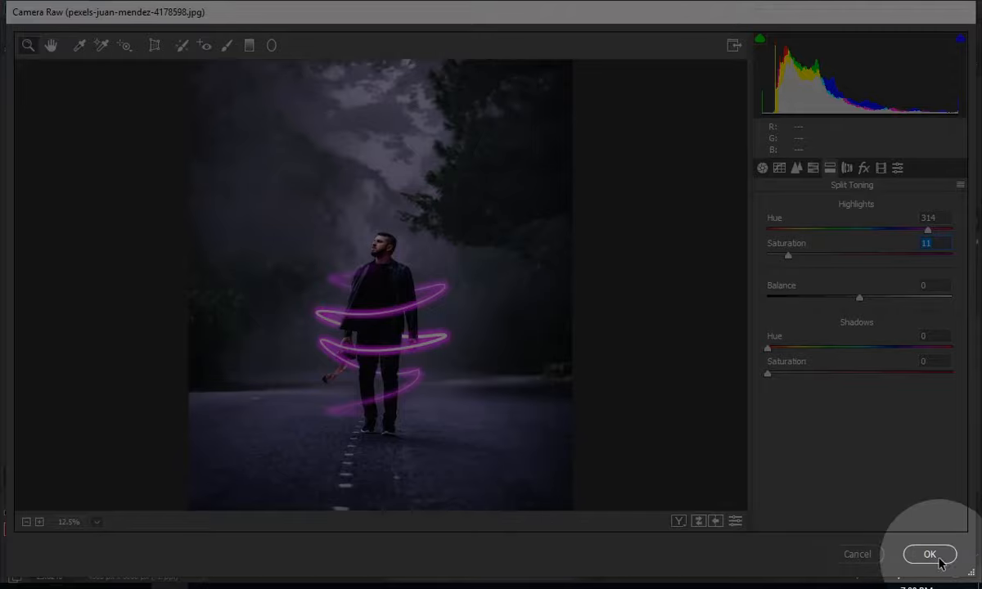
{"action": "left_click", "coordinate": [929, 554]}
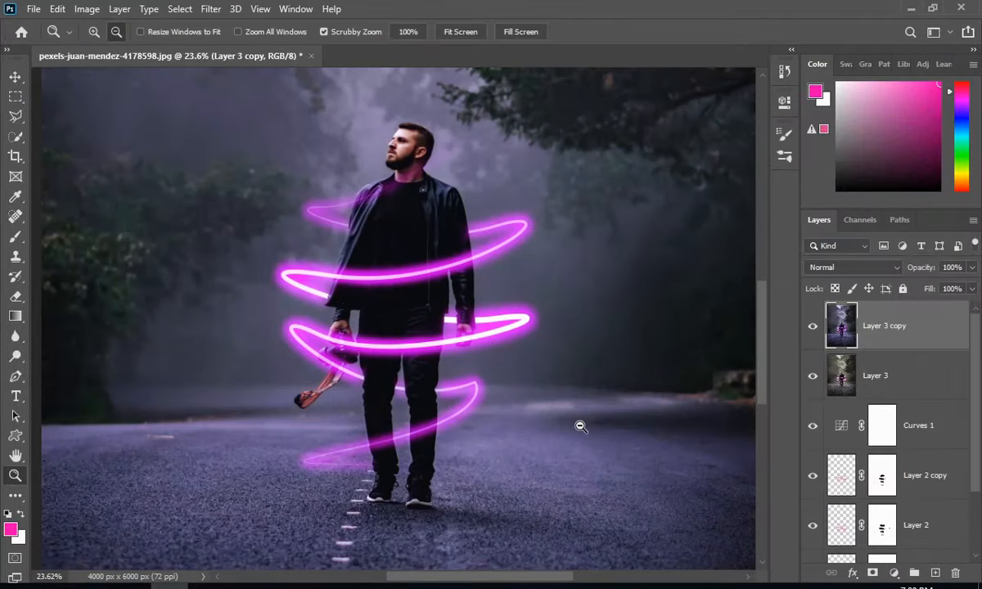